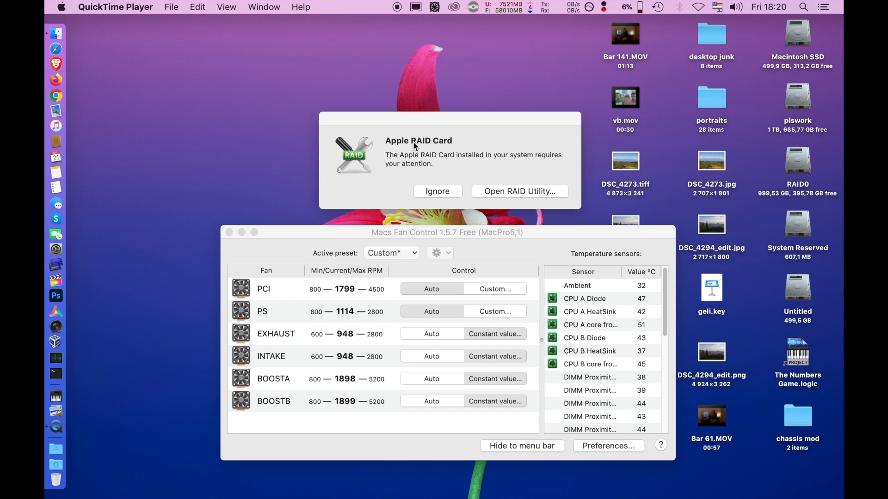
pyautogui.moveTo(782, 259)
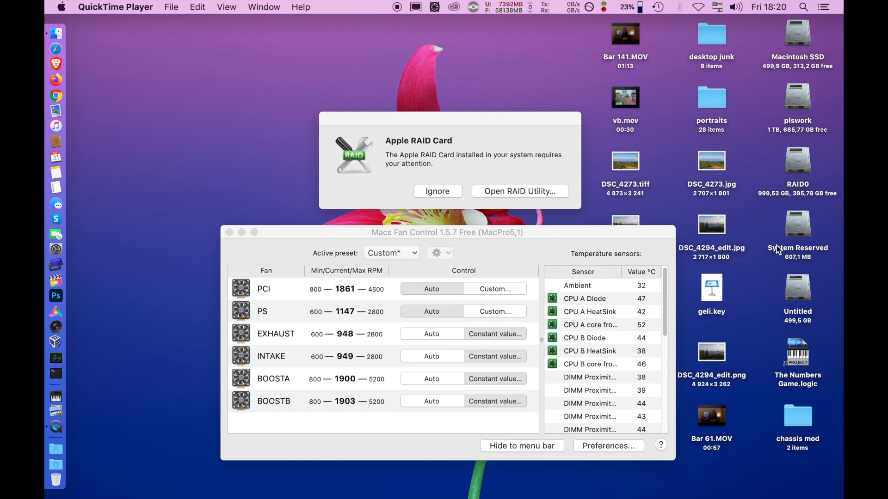
pyautogui.moveTo(798, 286)
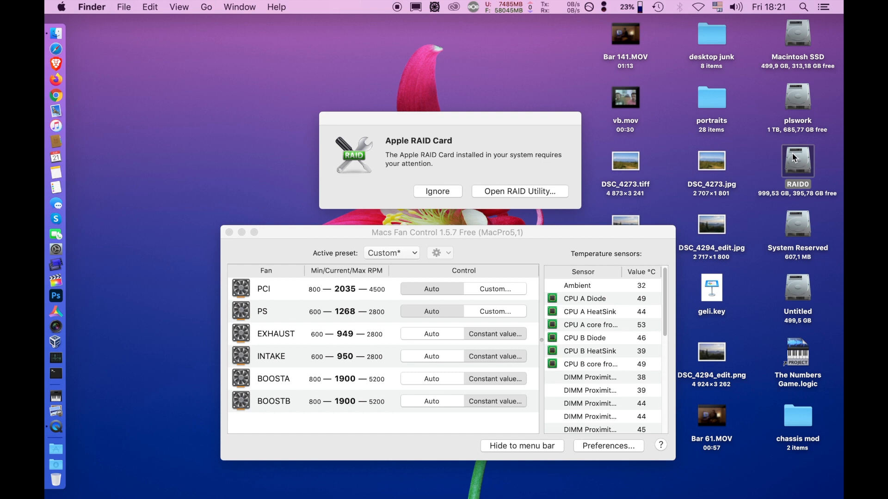
pyautogui.moveTo(826, 165)
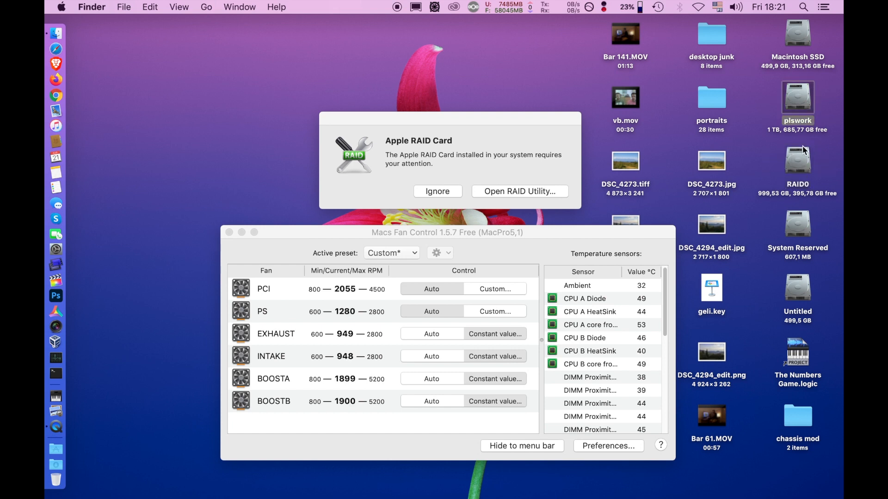
pyautogui.moveTo(831, 143)
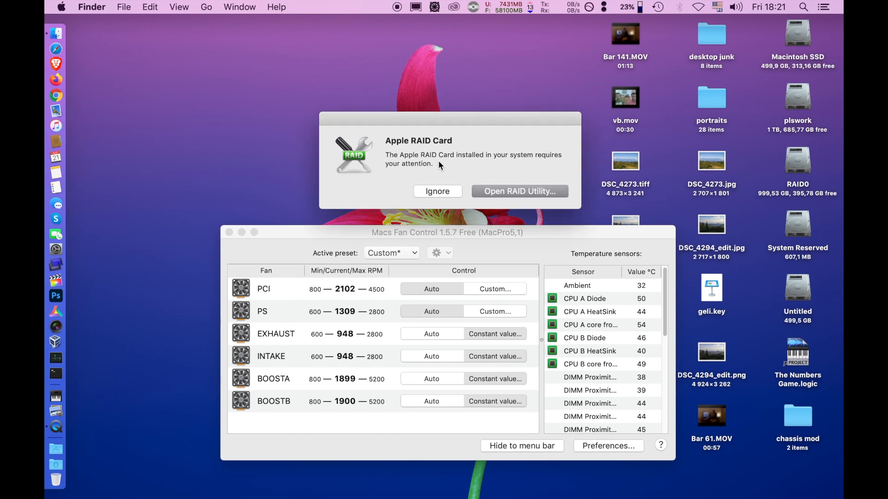
pyautogui.moveTo(528, 181)
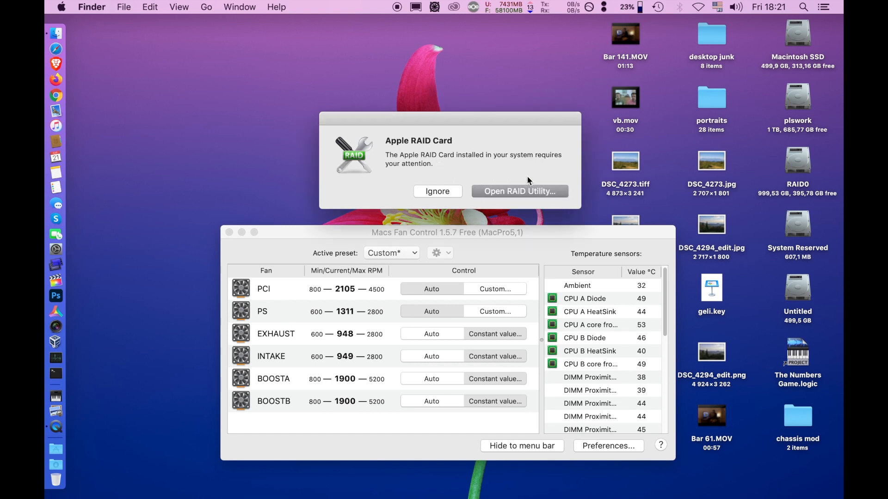
pyautogui.moveTo(501, 243)
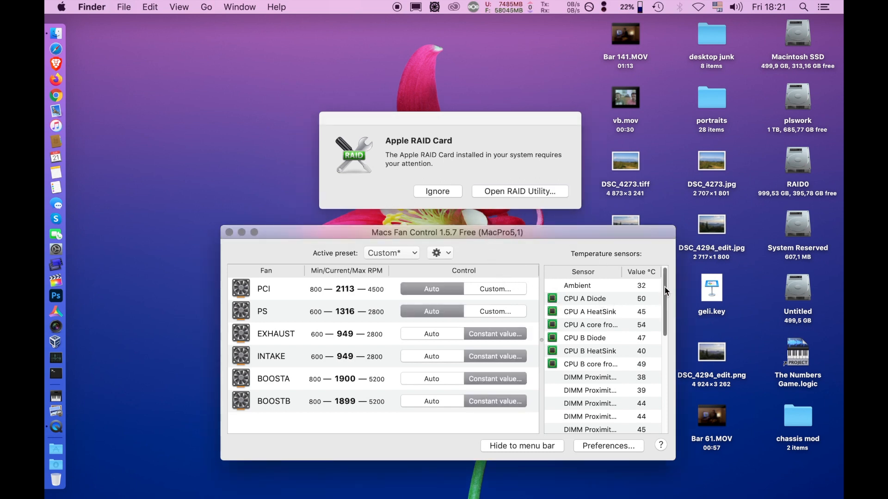
# - Scroll the Temperature sensors list to review PCIe RAID card and drive bay readings
pyautogui.scroll(-3)
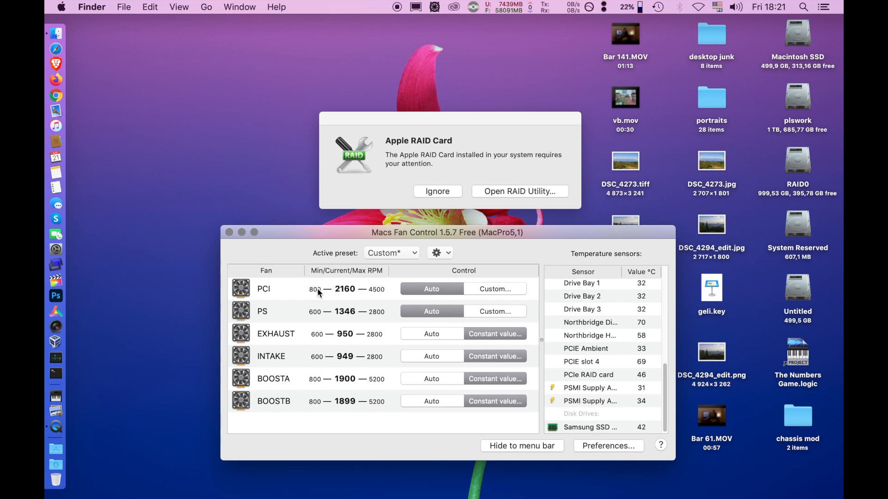
pyautogui.moveTo(344, 298)
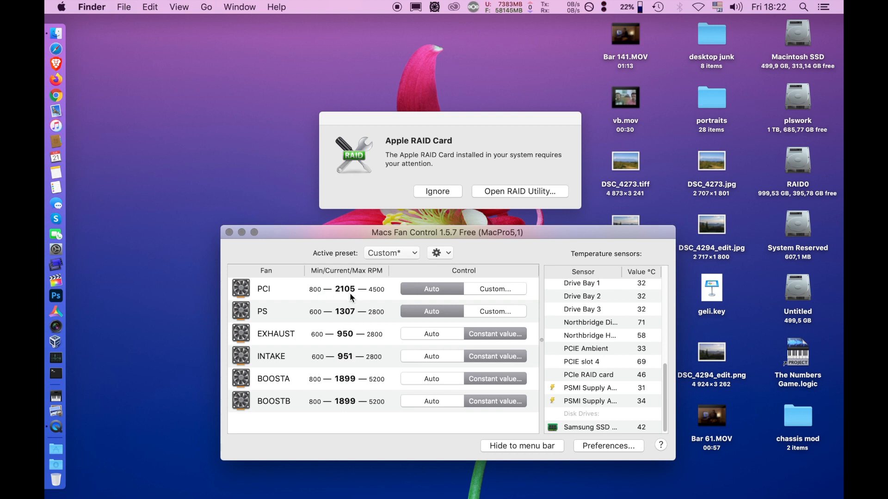
pyautogui.moveTo(355, 332)
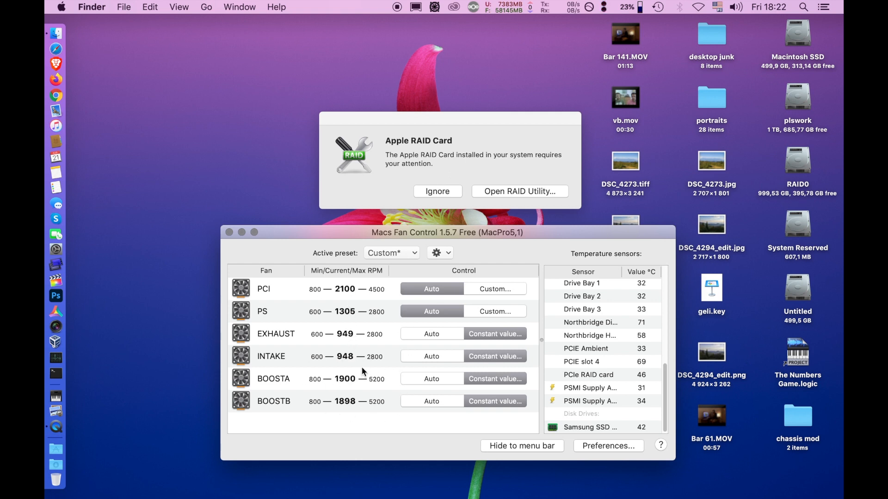
pyautogui.moveTo(650, 403)
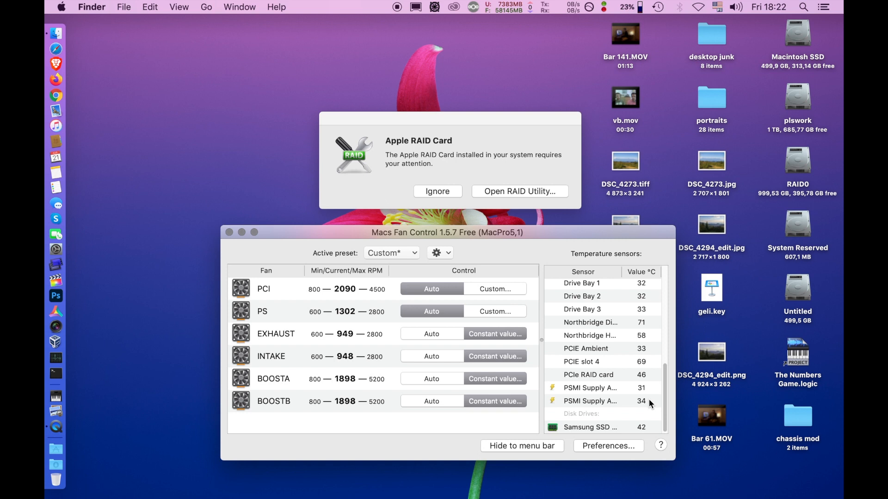
pyautogui.moveTo(587, 327)
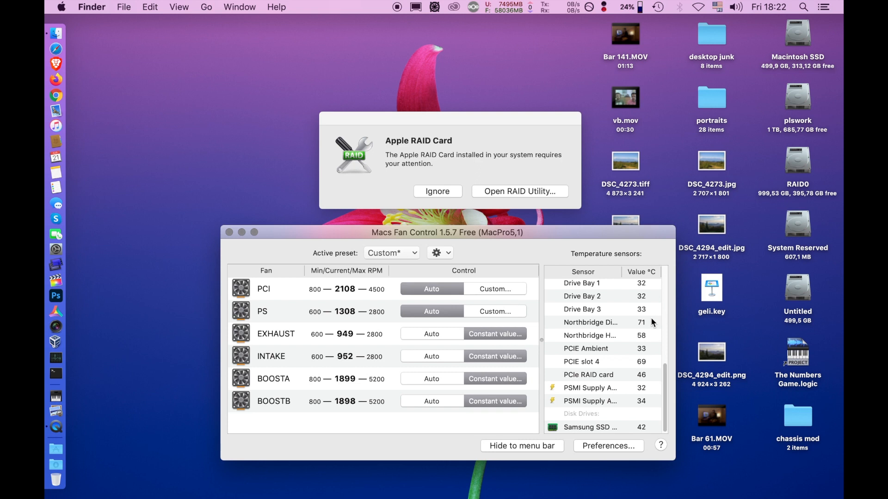
pyautogui.moveTo(593, 372)
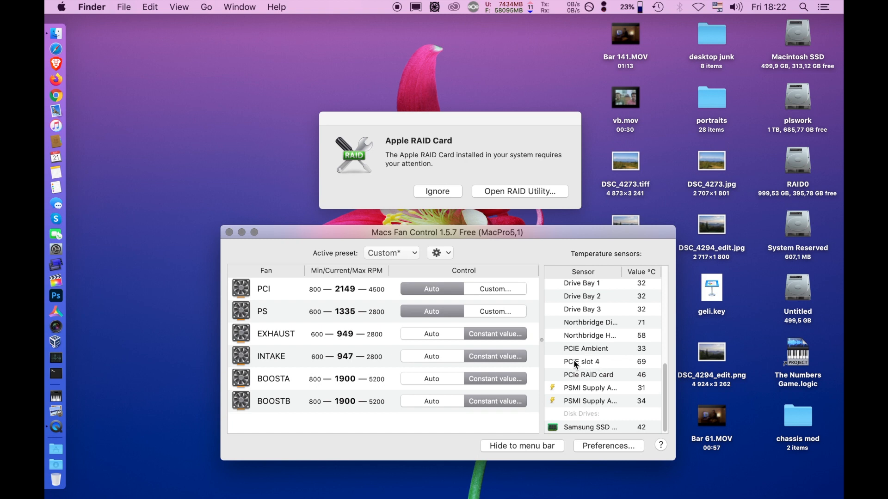
pyautogui.moveTo(646, 369)
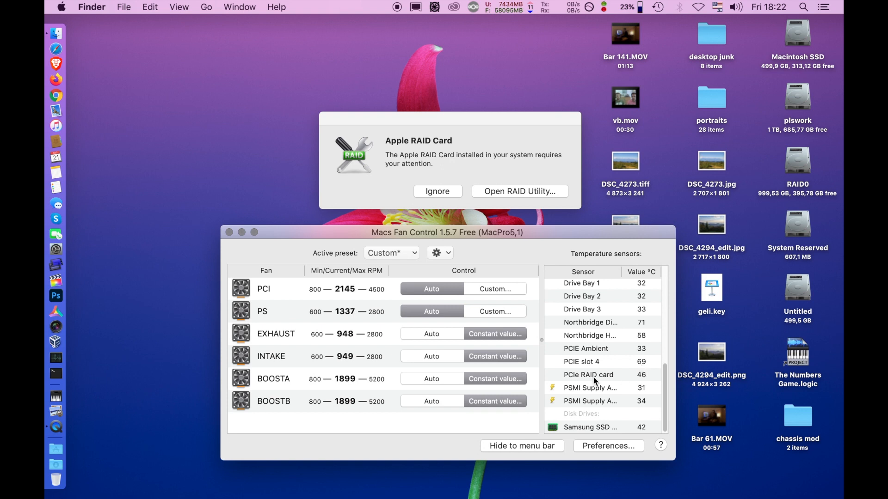
pyautogui.moveTo(641, 380)
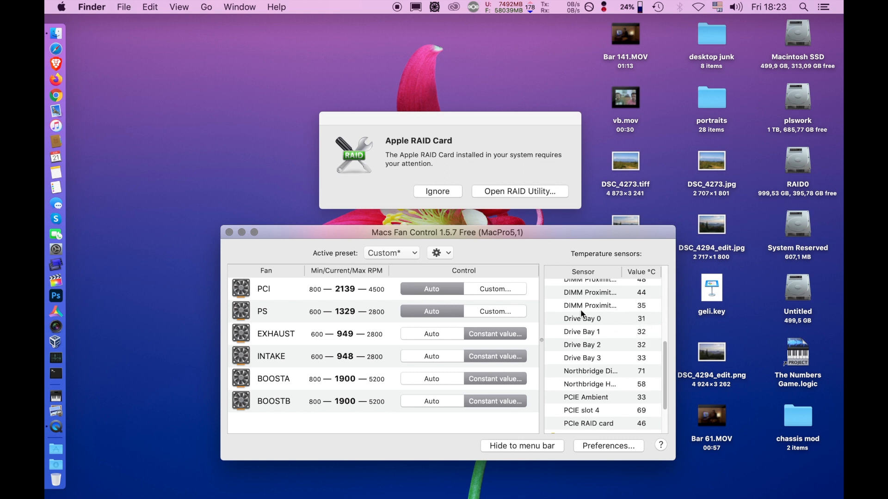
pyautogui.scroll(-3)
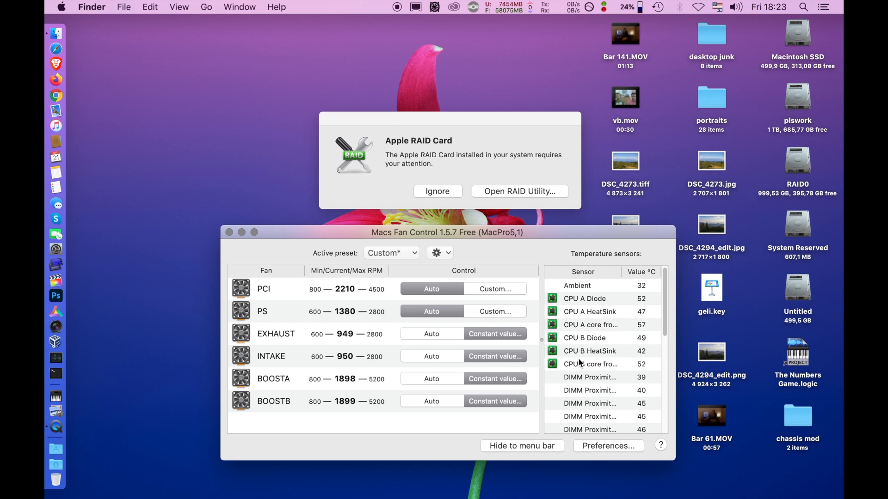
pyautogui.scroll(-3)
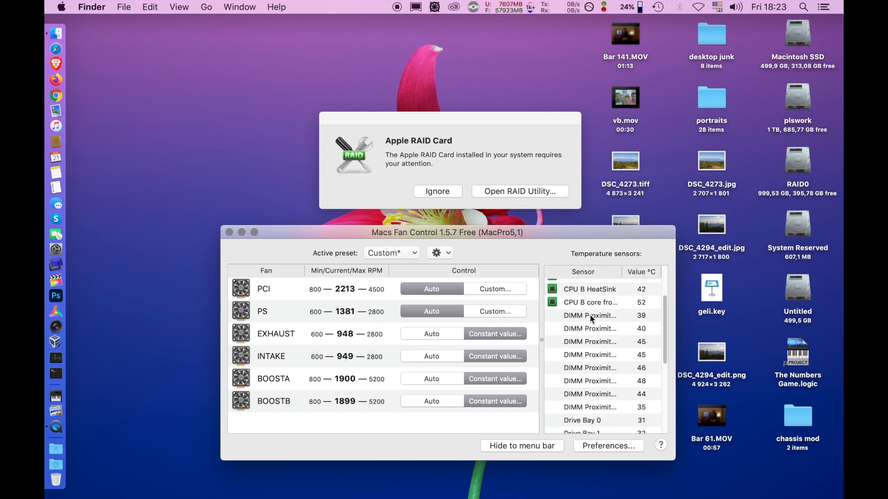
pyautogui.scroll(-3)
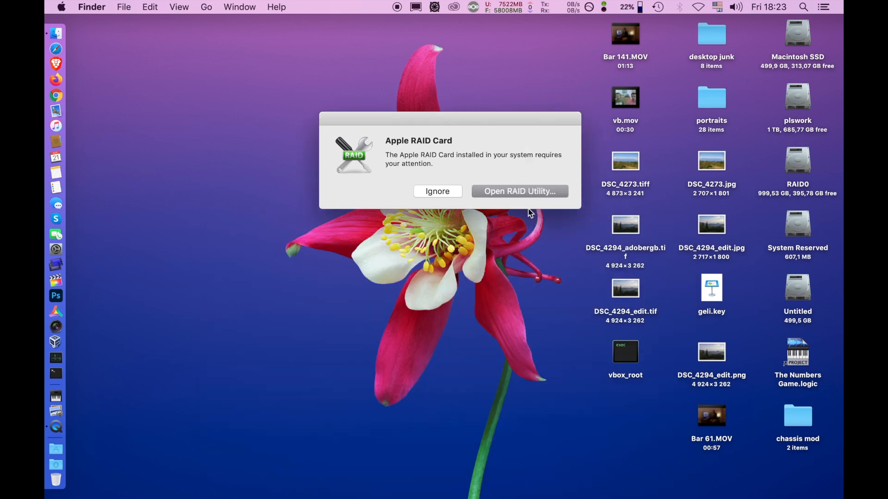
# - Launch RAID Utility from the alert and inspect the Battery failed event
pyautogui.click(520, 191)
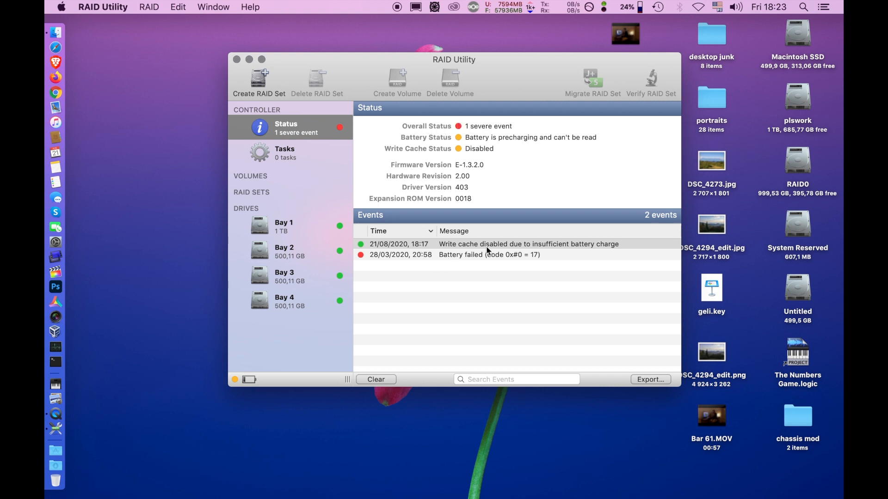
pyautogui.click(483, 255)
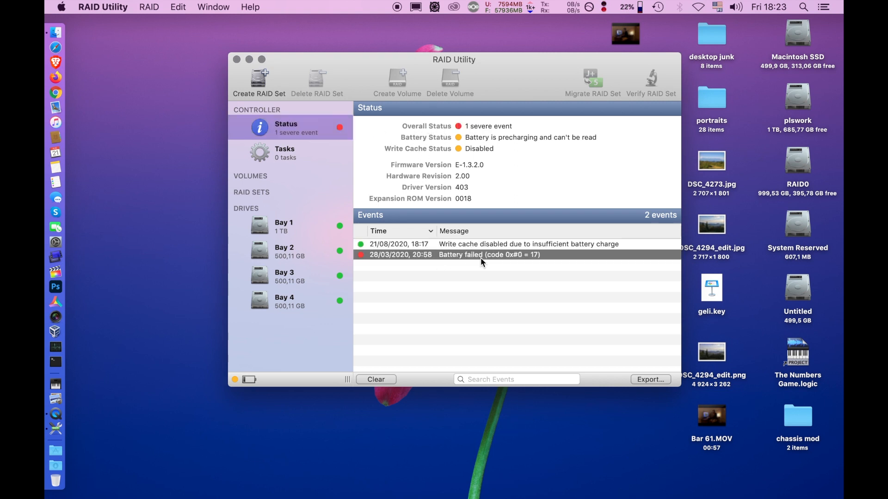
pyautogui.moveTo(339, 270)
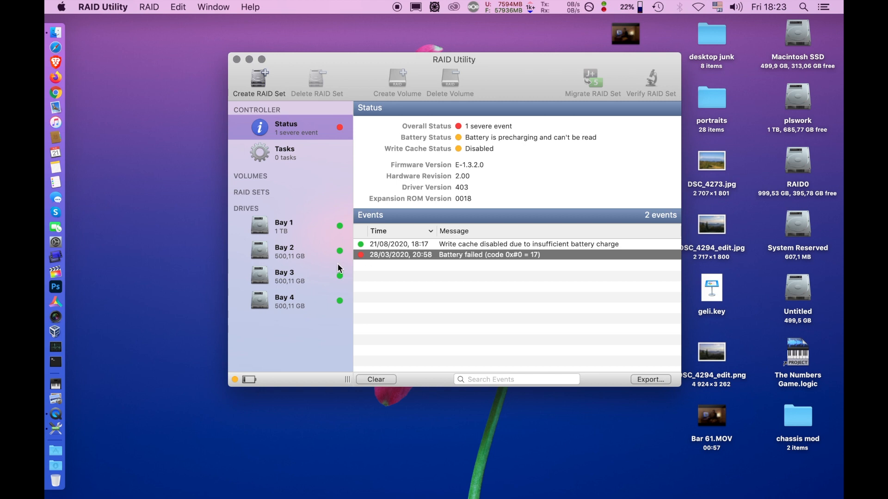
pyautogui.moveTo(423, 266)
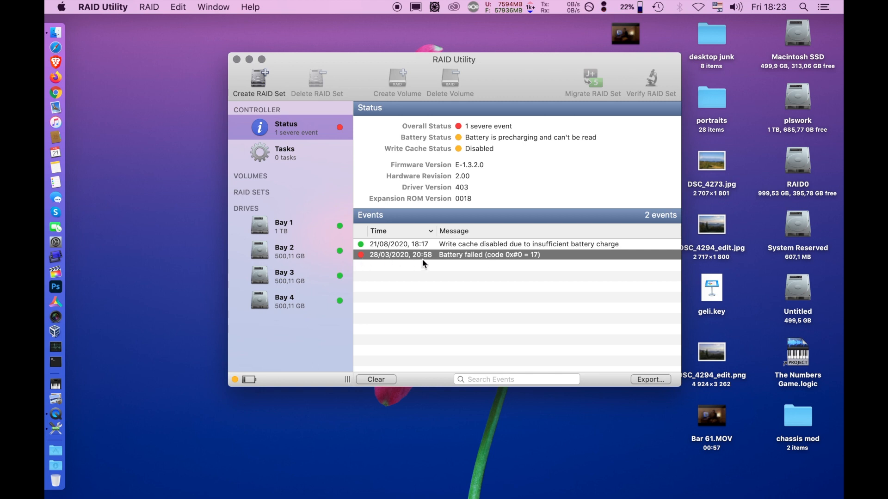
pyautogui.moveTo(436, 256)
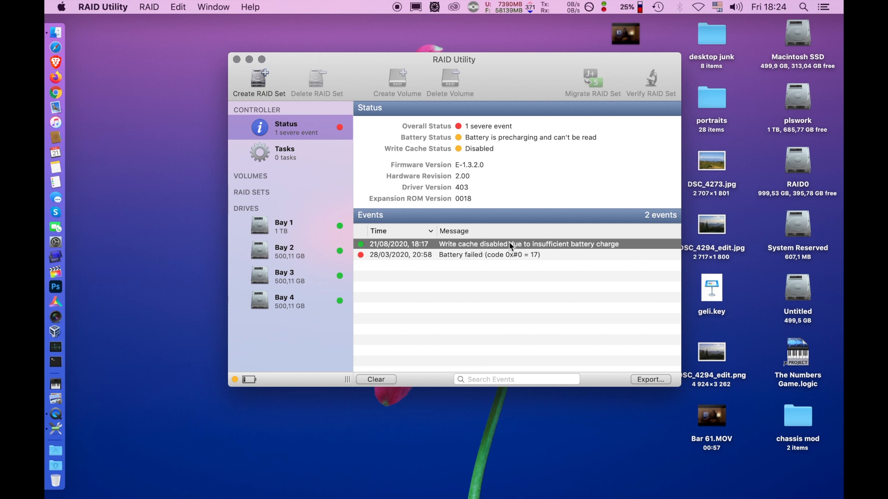
pyautogui.moveTo(571, 257)
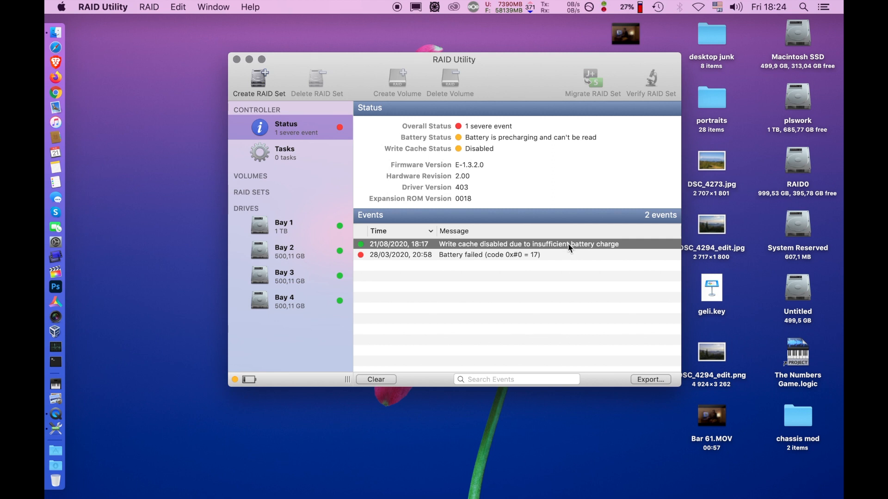
pyautogui.moveTo(500, 242)
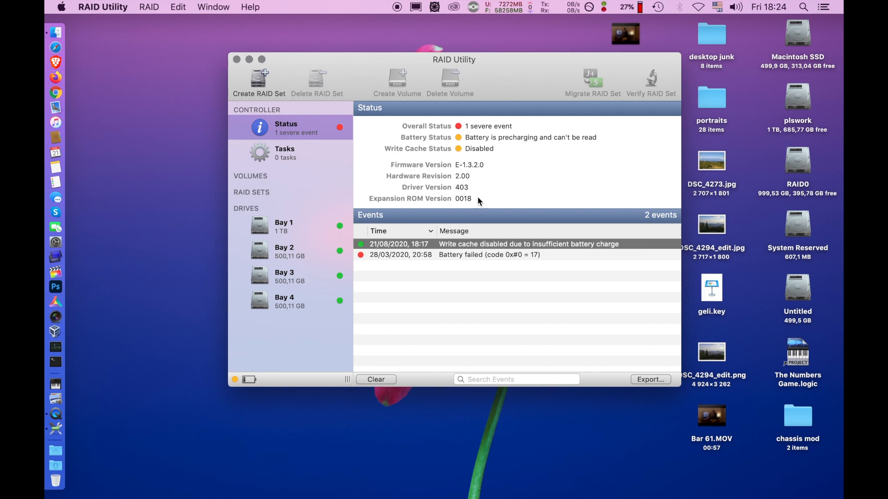
pyautogui.moveTo(454, 131)
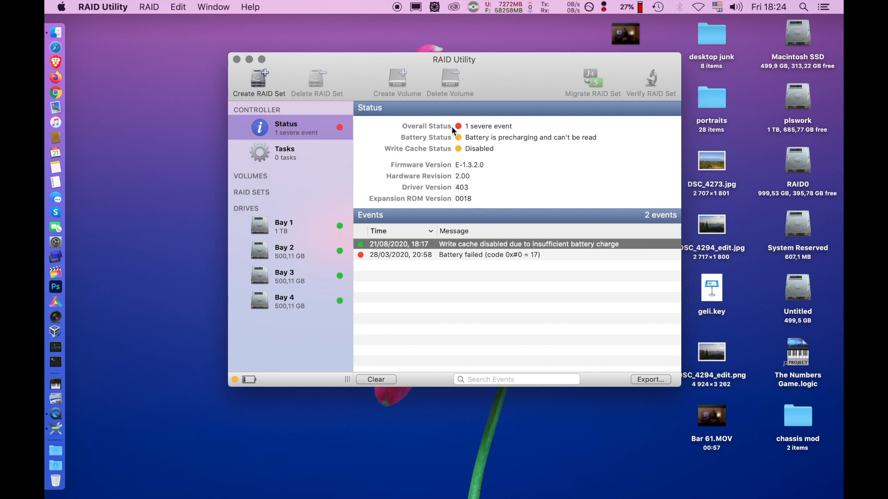
pyautogui.moveTo(456, 143)
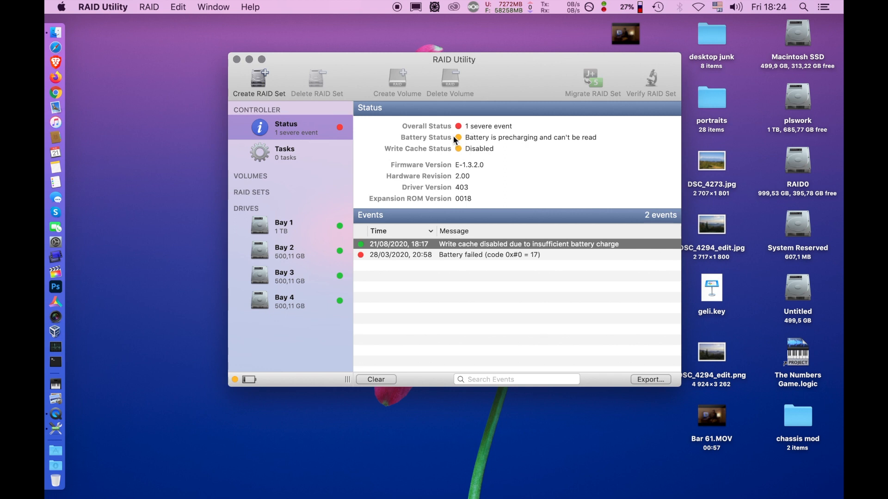
pyautogui.moveTo(595, 144)
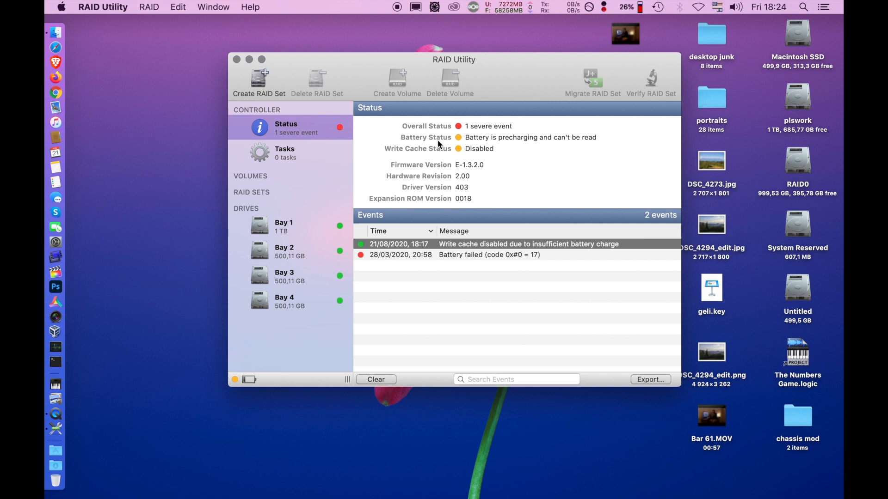
pyautogui.moveTo(464, 193)
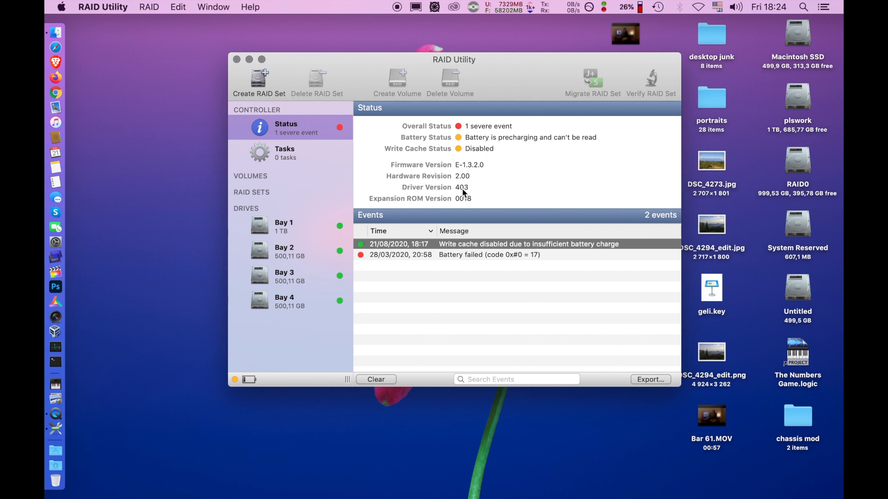
pyautogui.moveTo(495, 182)
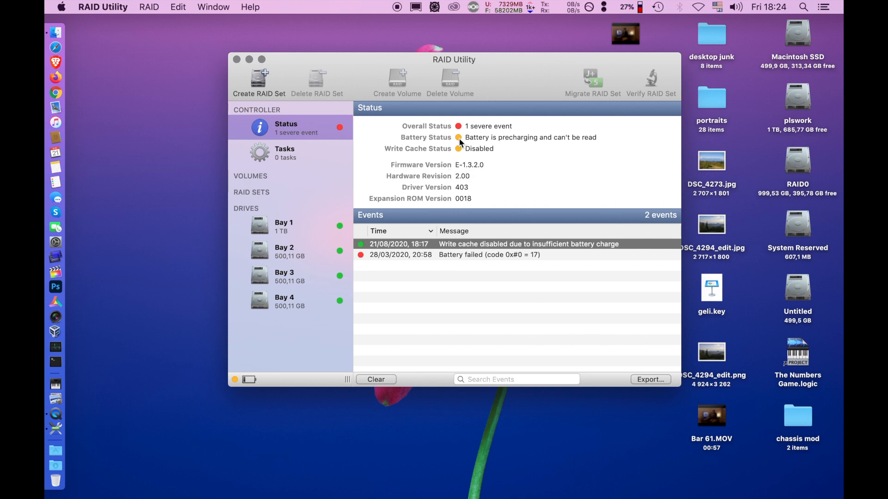
pyautogui.moveTo(220, 206)
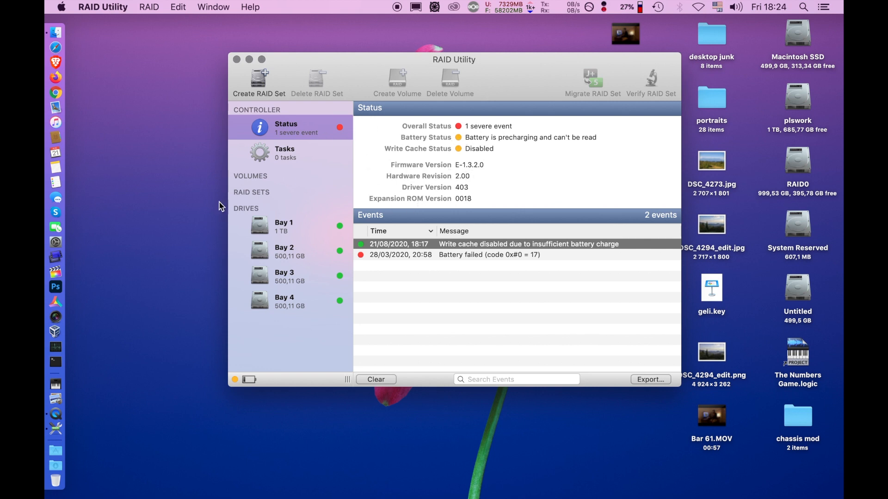
# - Review Bays 1–4 and the Tasks list, ending on Bay 2's 500,11 GB WDC JBOD drive
pyautogui.click(284, 227)
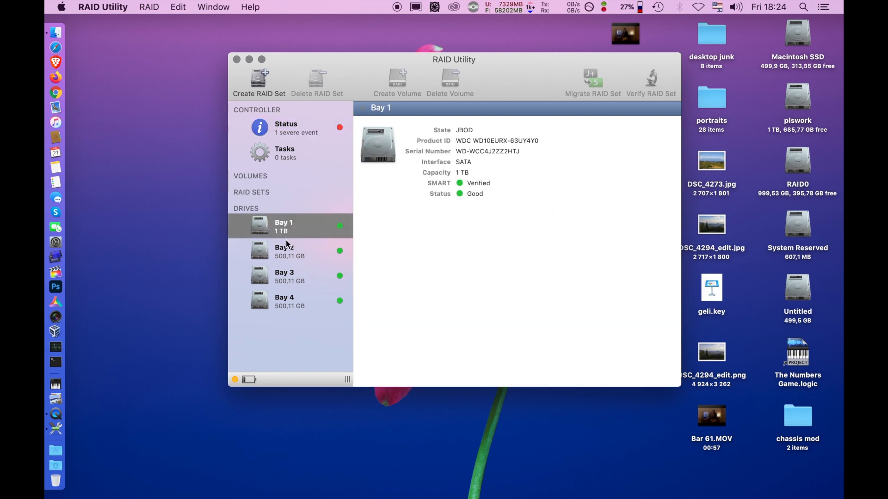
pyautogui.click(284, 275)
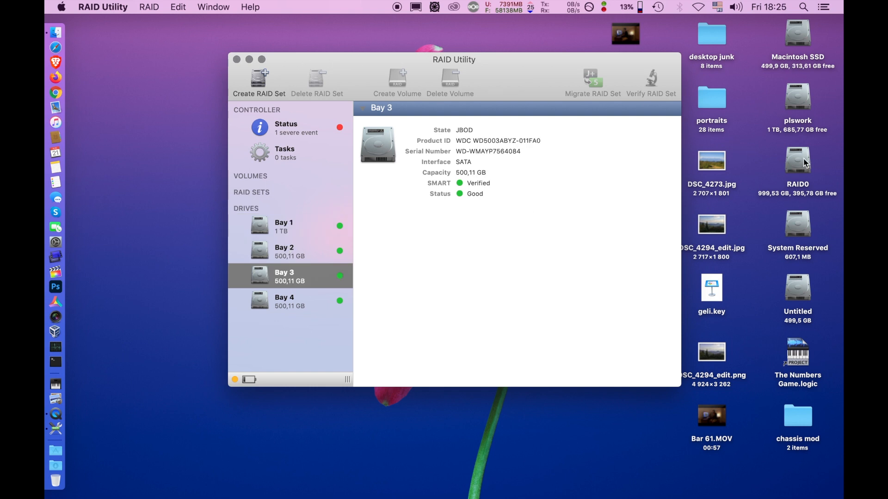
pyautogui.moveTo(242, 368)
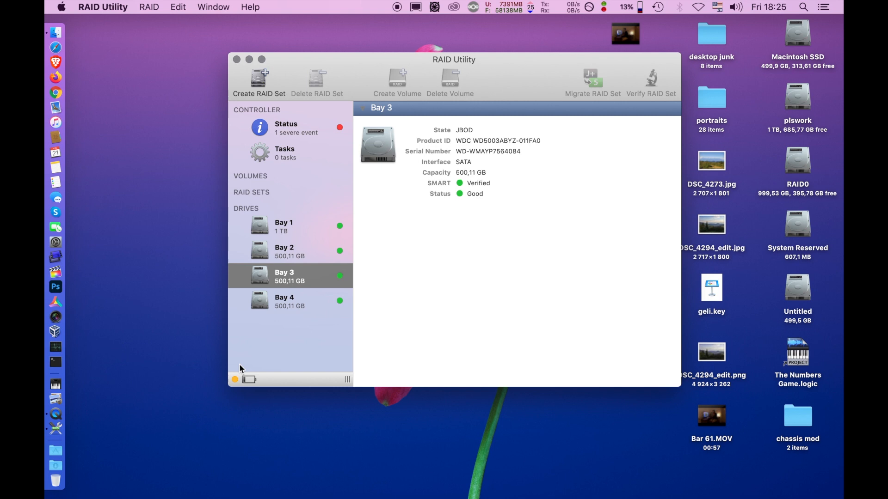
pyautogui.moveTo(500, 274)
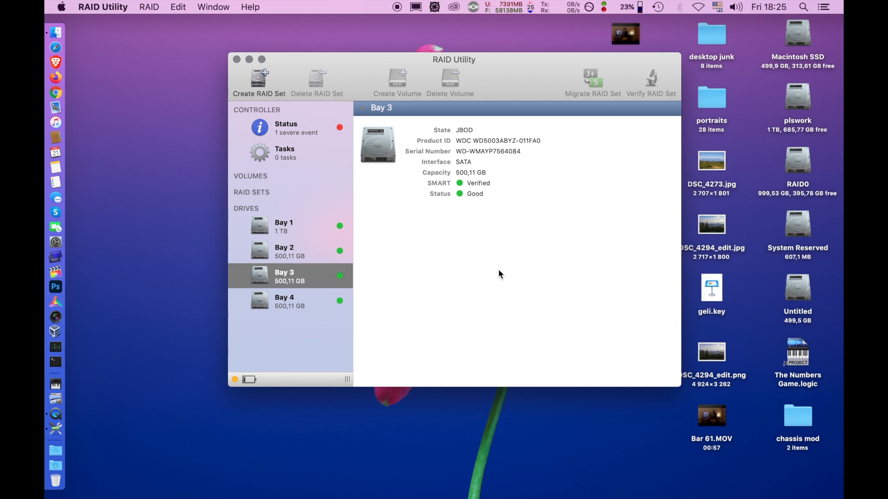
pyautogui.moveTo(265, 198)
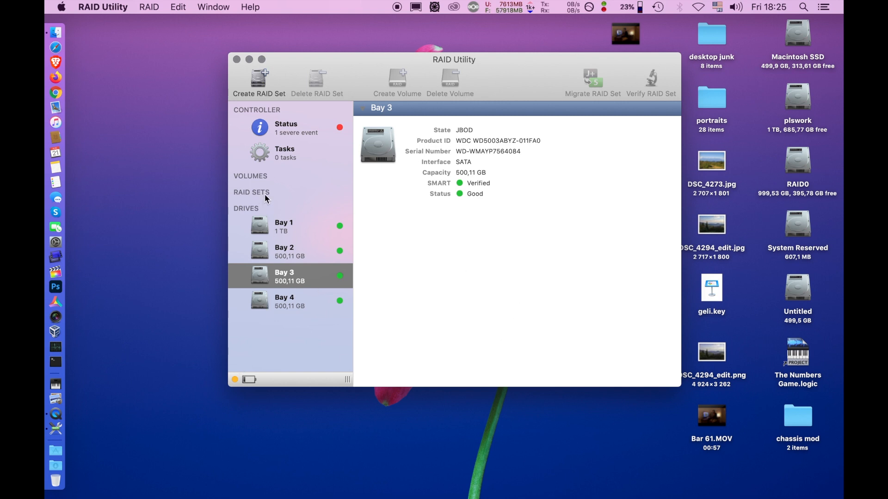
pyautogui.click(288, 153)
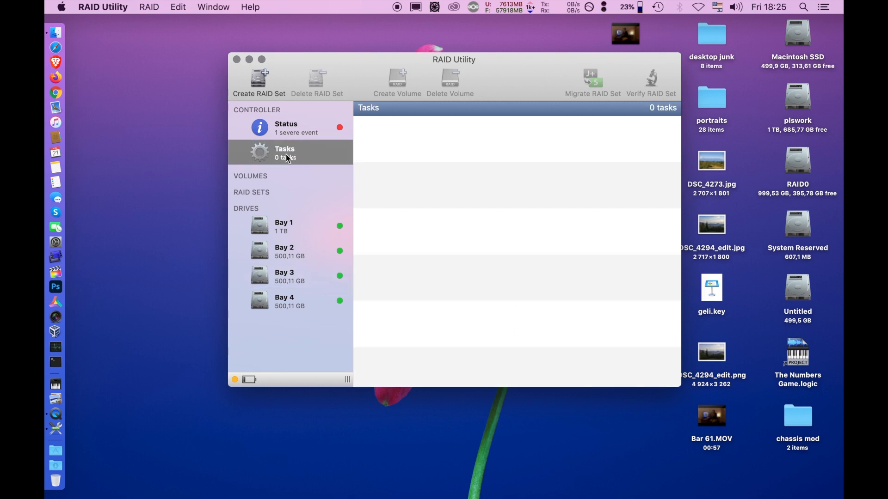
pyautogui.click(285, 275)
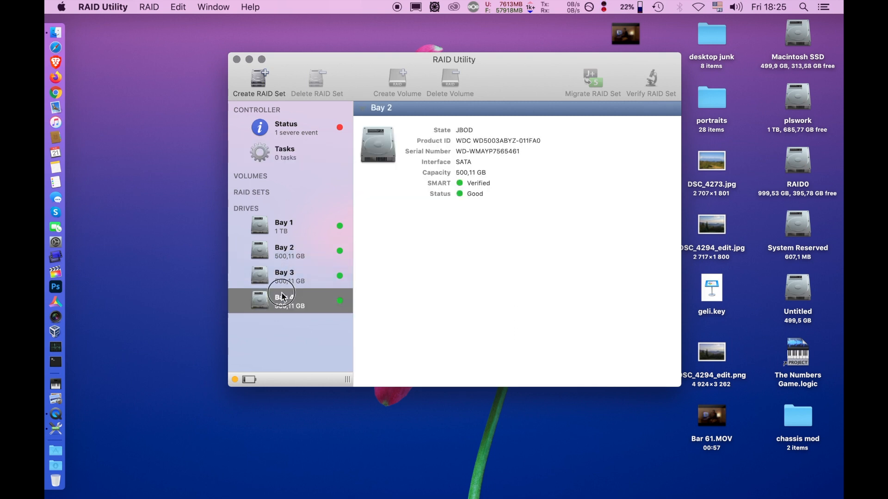
pyautogui.click(283, 298)
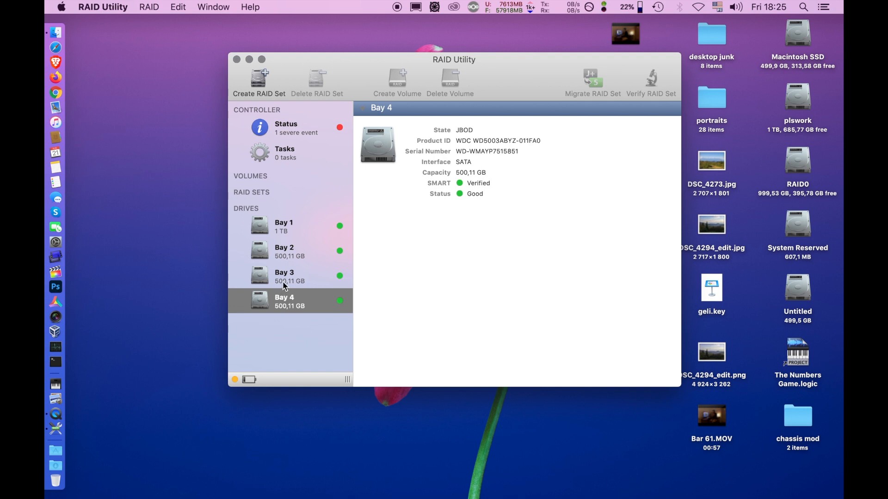
pyautogui.click(284, 251)
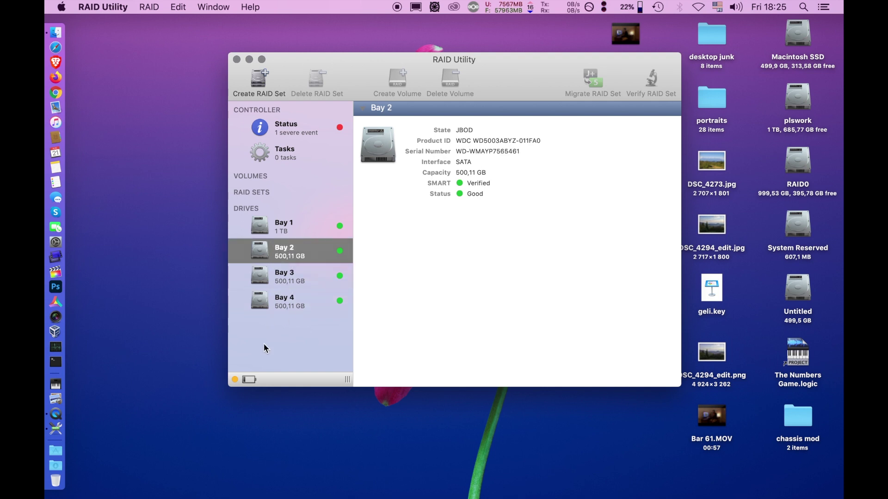
pyautogui.moveTo(255, 192)
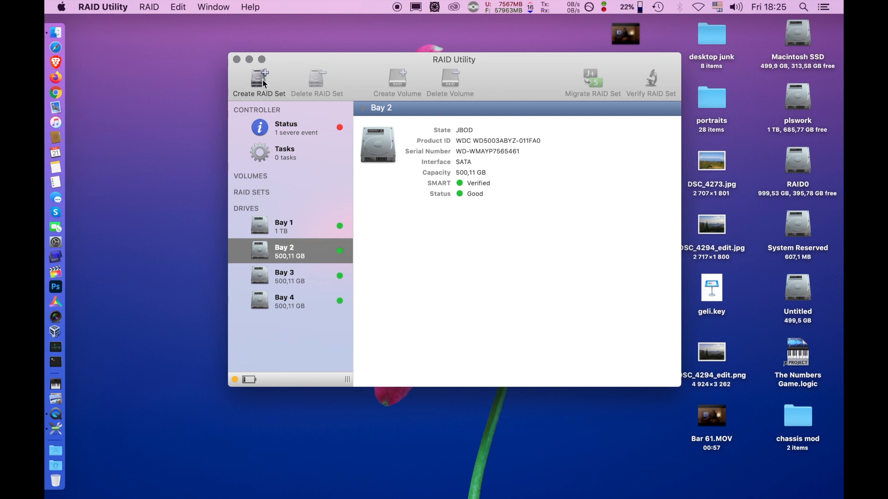
pyautogui.click(258, 76)
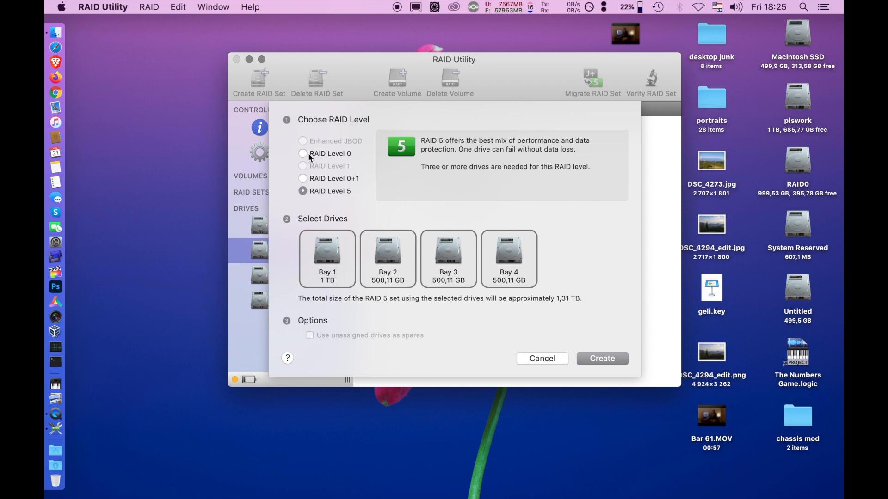
pyautogui.click(303, 153)
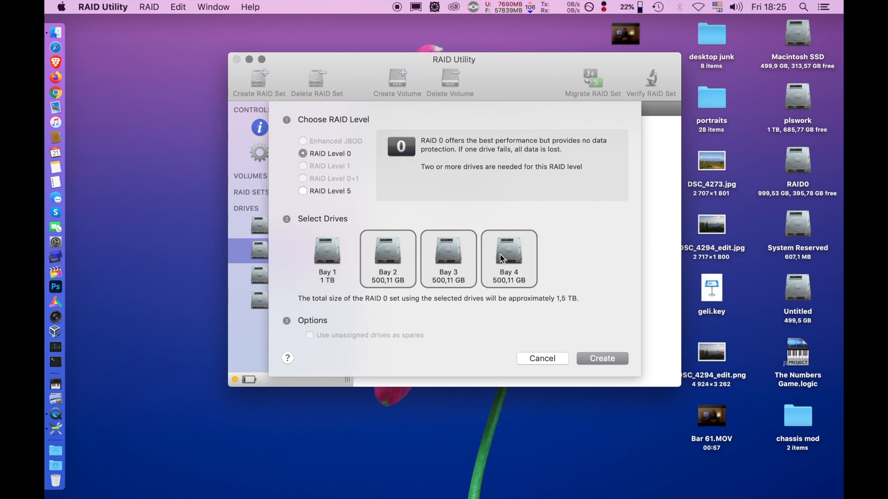
pyautogui.click(302, 141)
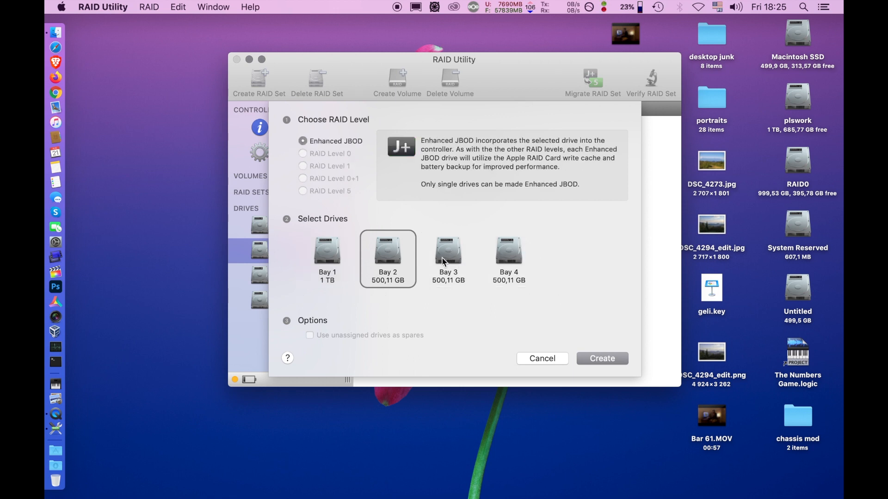
pyautogui.click(509, 250)
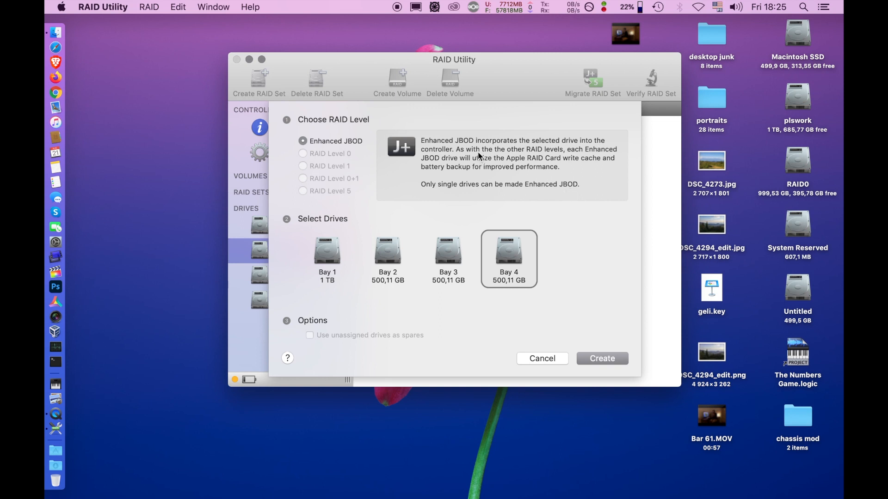
pyautogui.moveTo(509, 171)
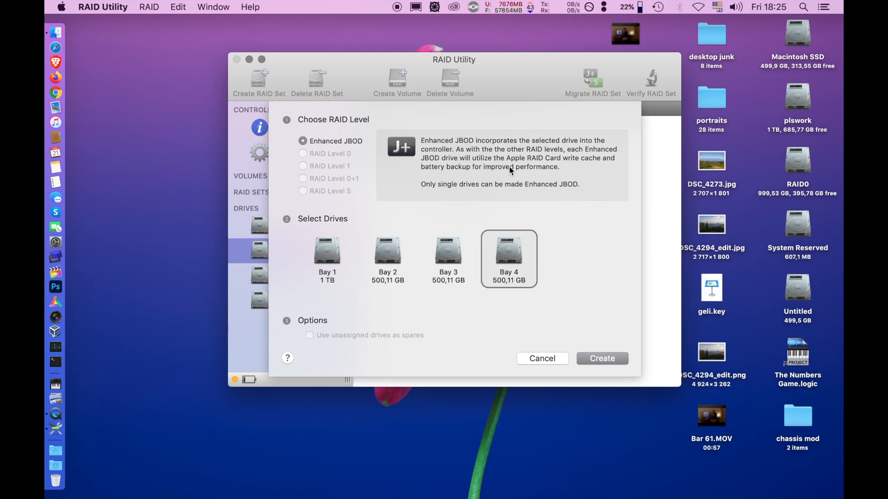
pyautogui.moveTo(574, 179)
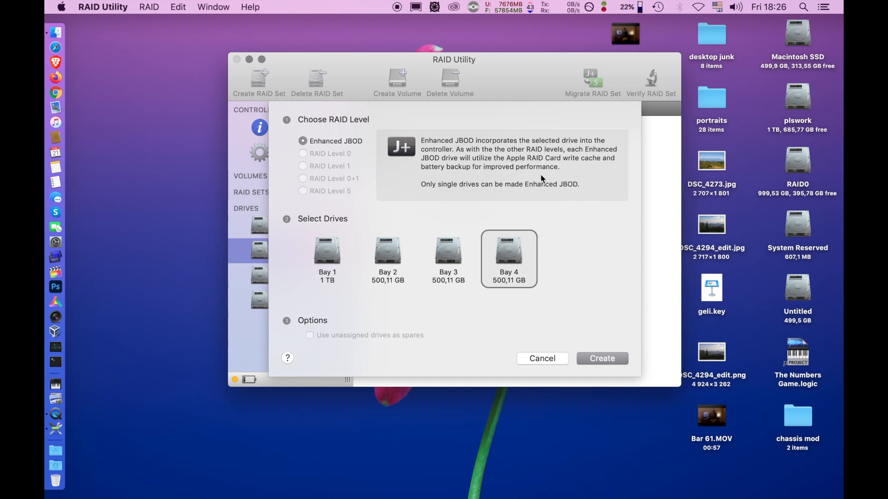
pyautogui.moveTo(459, 238)
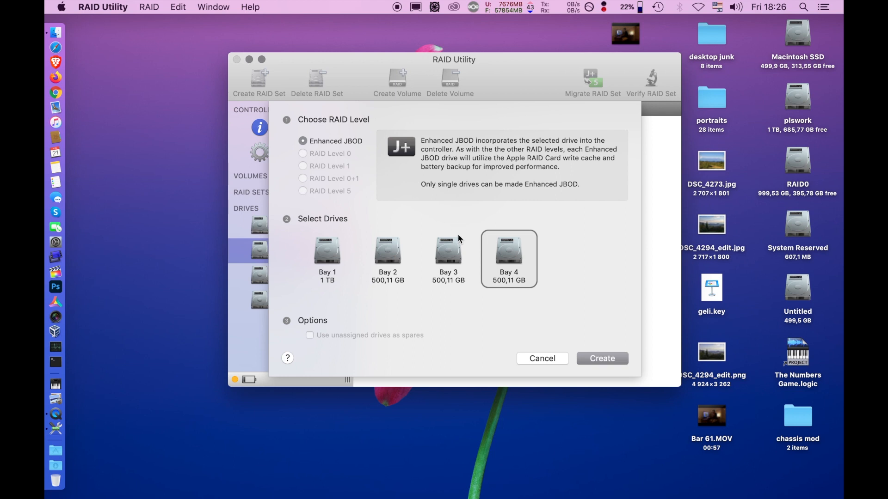
pyautogui.moveTo(429, 224)
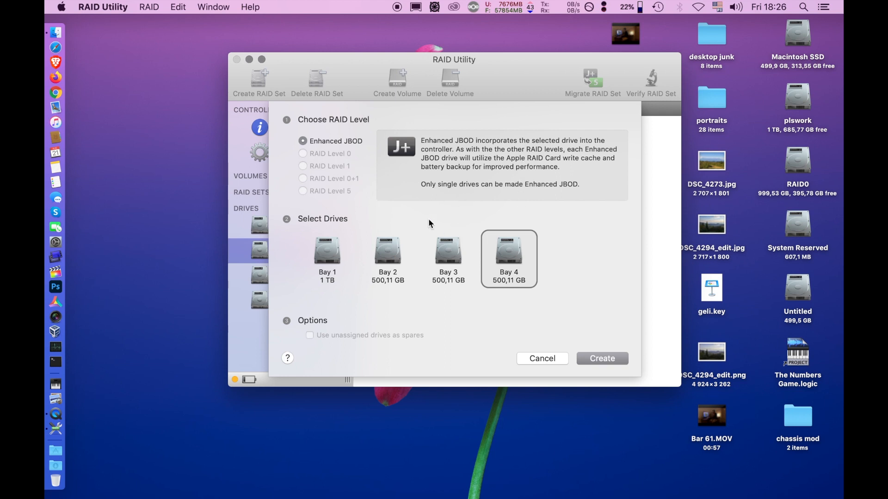
pyautogui.moveTo(558, 246)
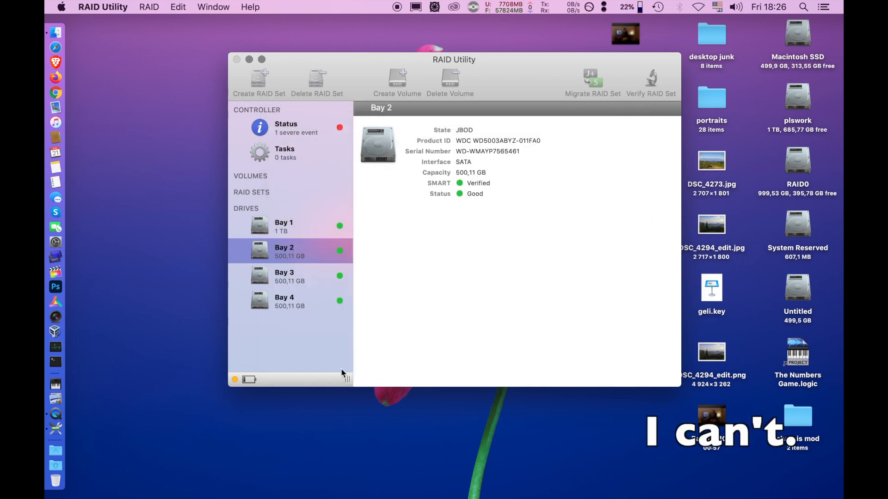
pyautogui.click(286, 127)
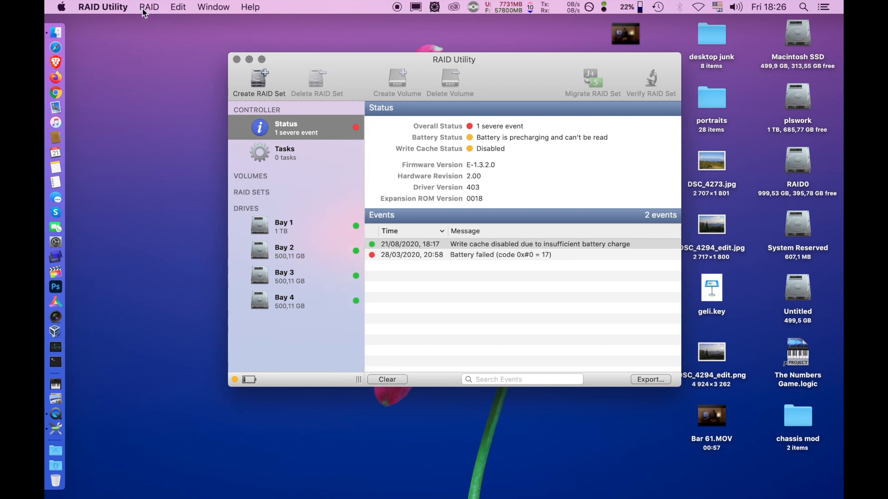
# - View About RAID Utility, version 4.0 (405), then dismiss it
pyautogui.click(102, 7)
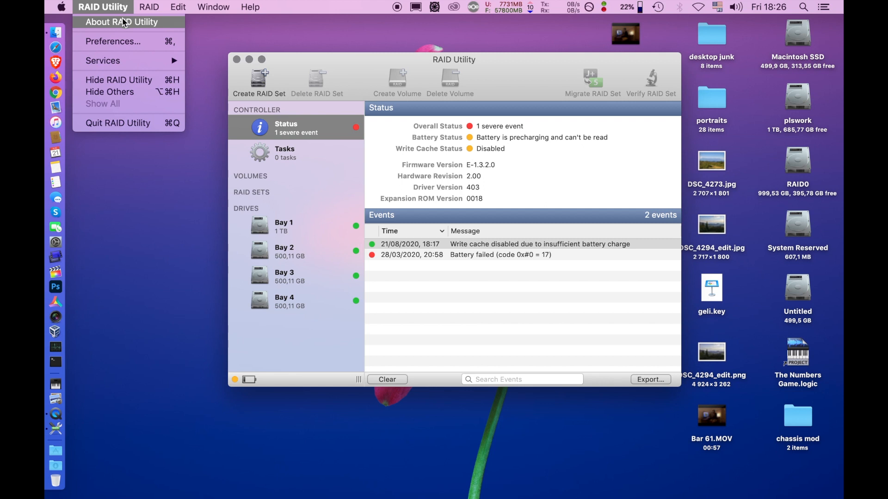
pyautogui.click(120, 22)
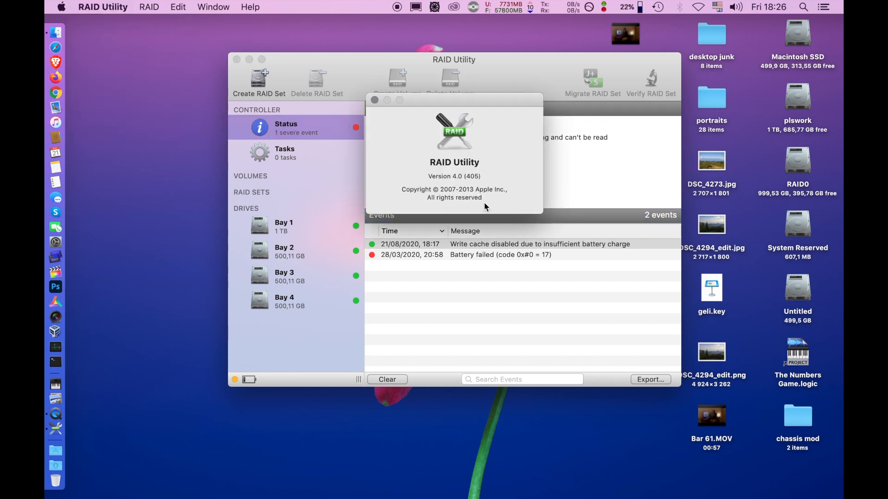
pyautogui.moveTo(462, 189)
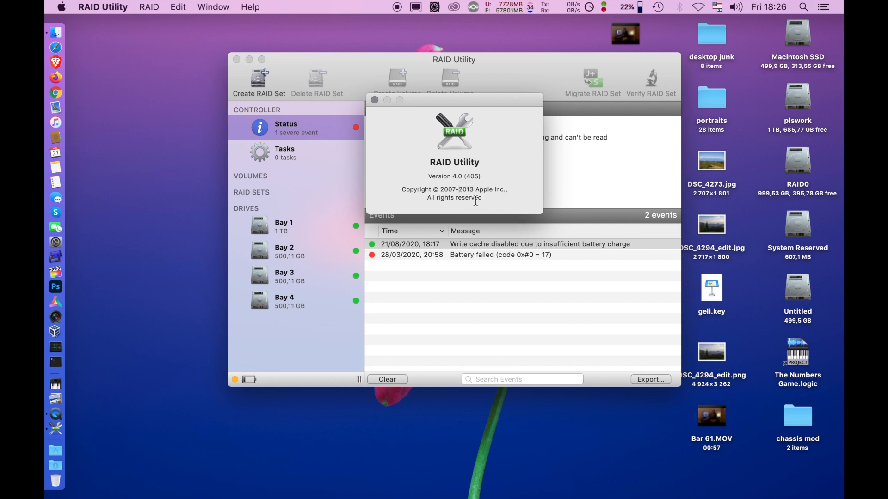
pyautogui.moveTo(472, 157)
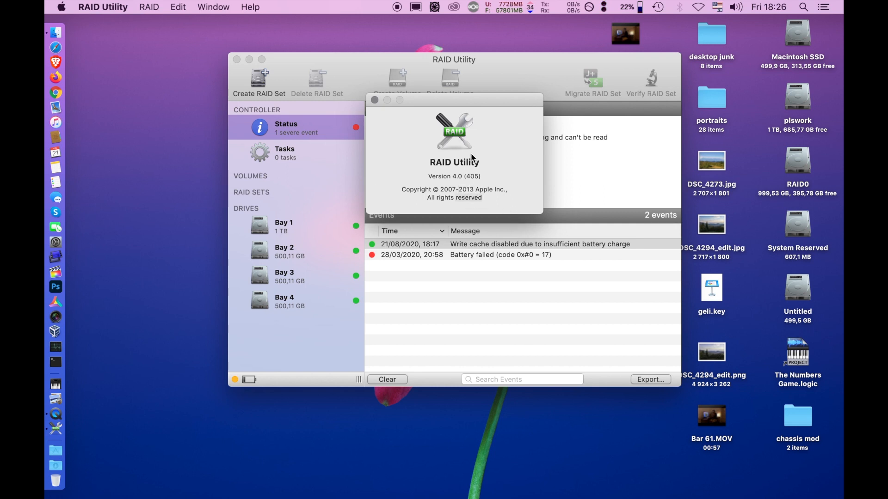
pyautogui.moveTo(476, 164)
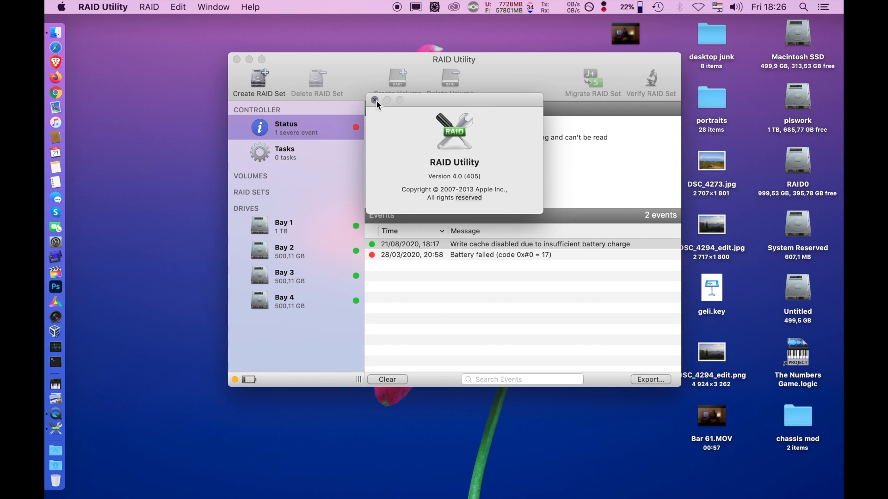
pyautogui.click(102, 7)
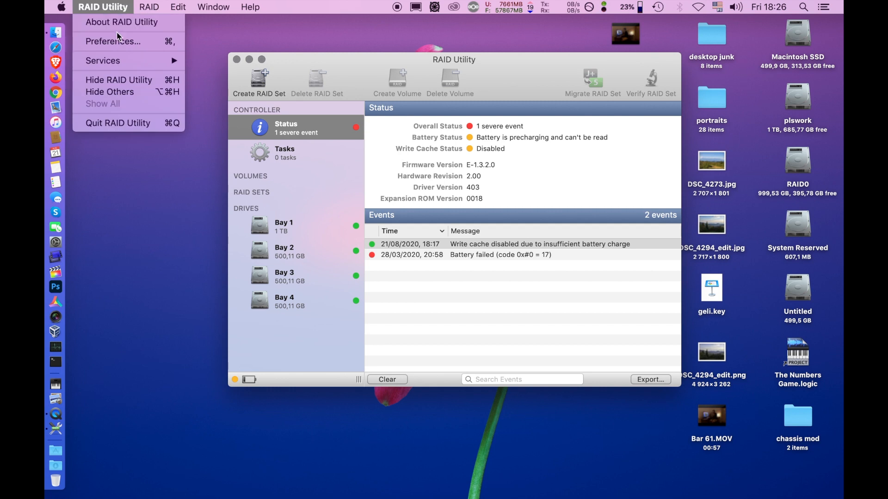
pyautogui.click(108, 41)
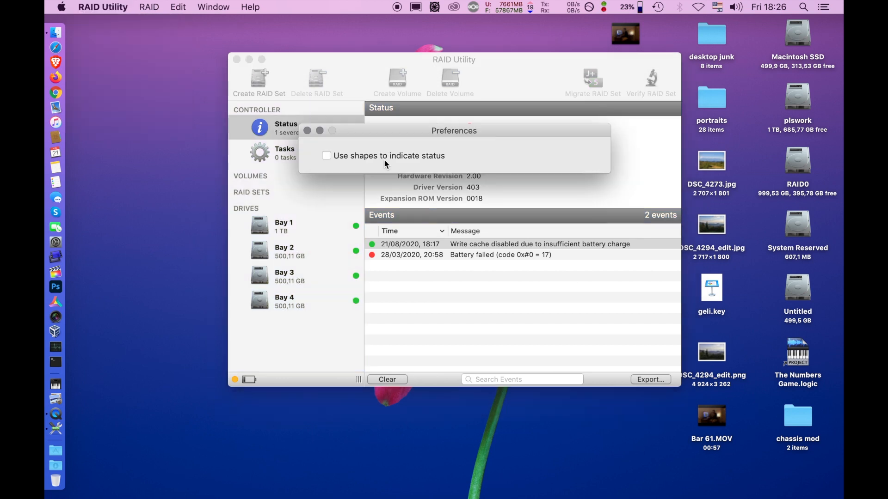
pyautogui.moveTo(368, 160)
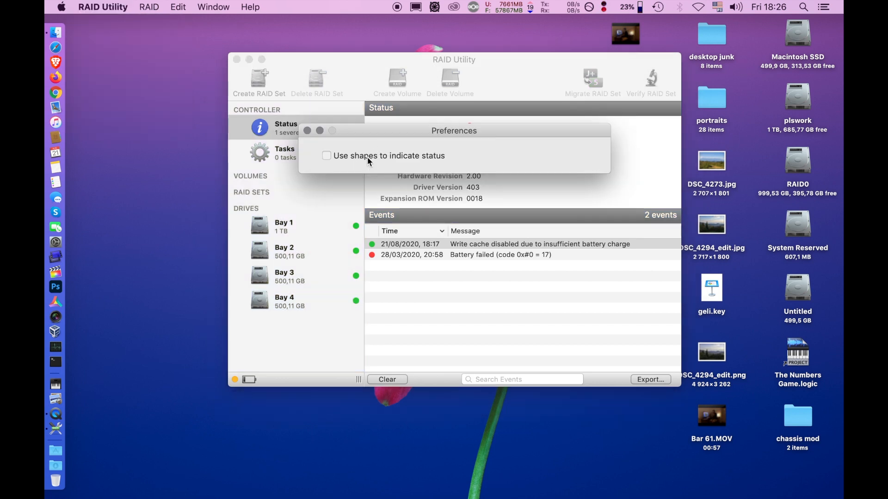
pyautogui.click(327, 156)
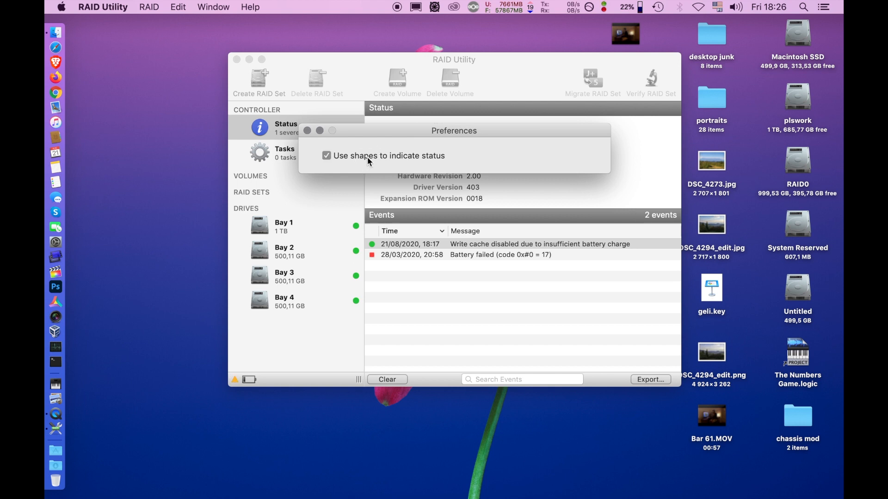
pyautogui.click(326, 155)
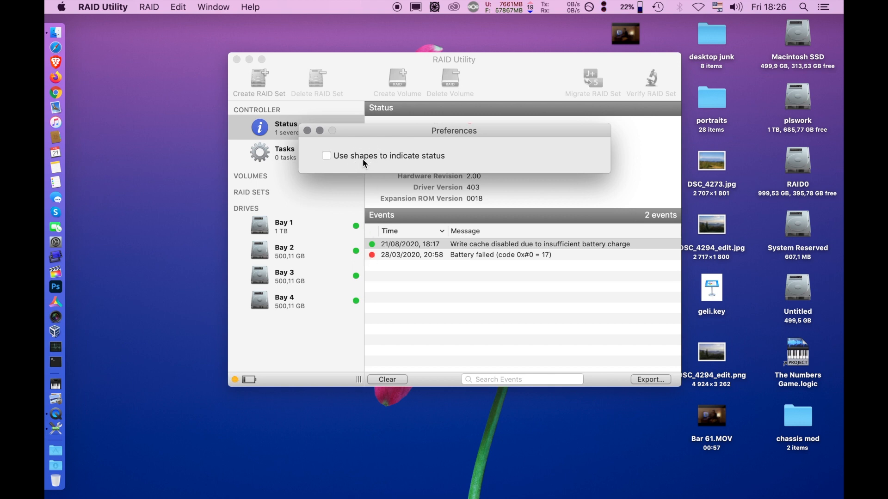
pyautogui.click(326, 156)
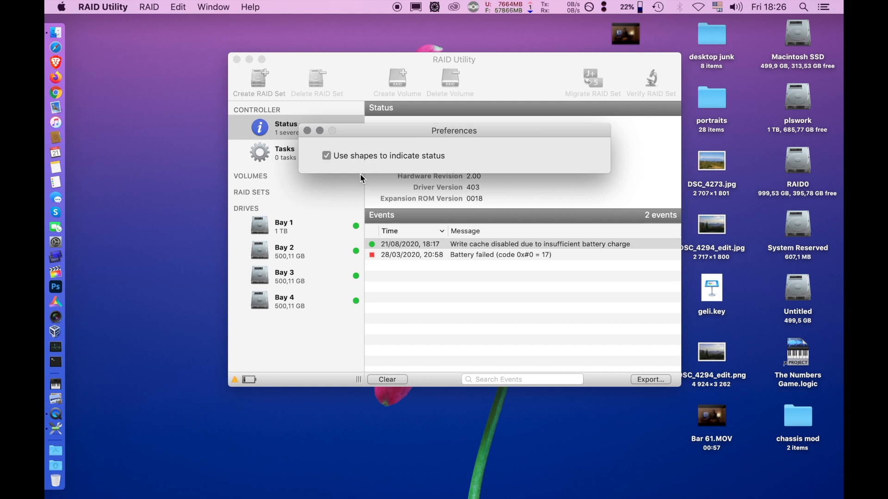
pyautogui.click(307, 131)
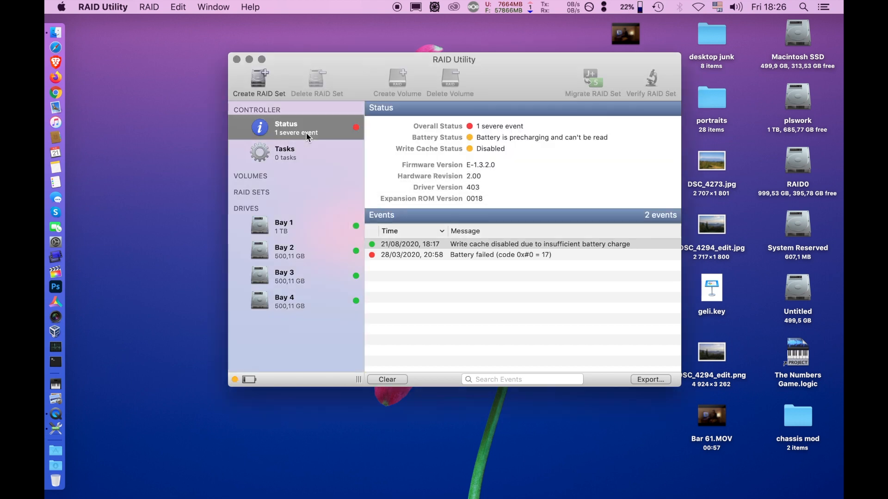
pyautogui.click(178, 7)
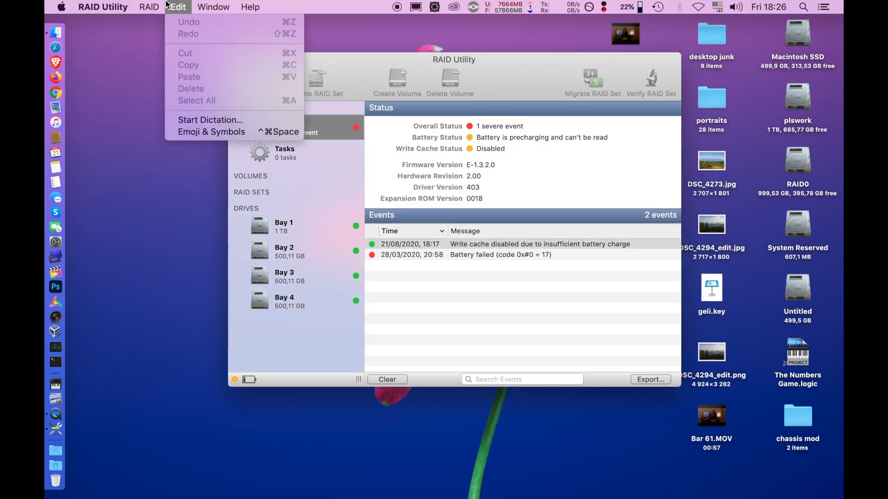
pyautogui.click(149, 7)
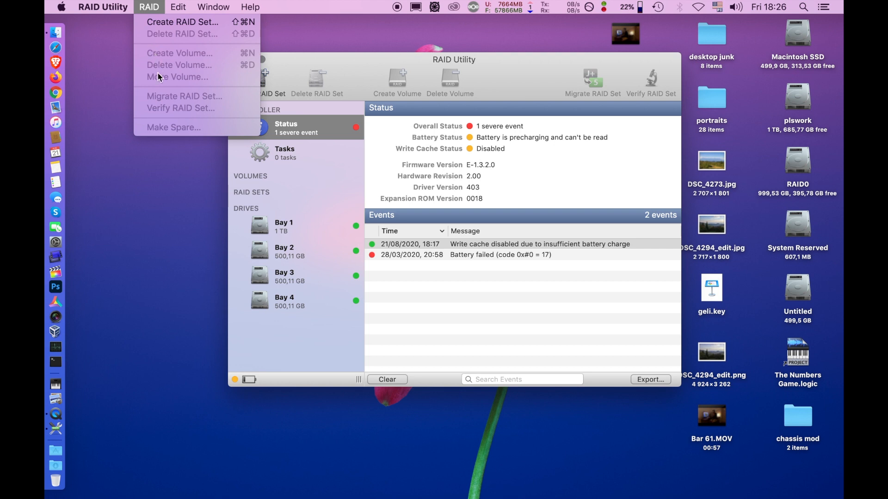
pyautogui.moveTo(161, 104)
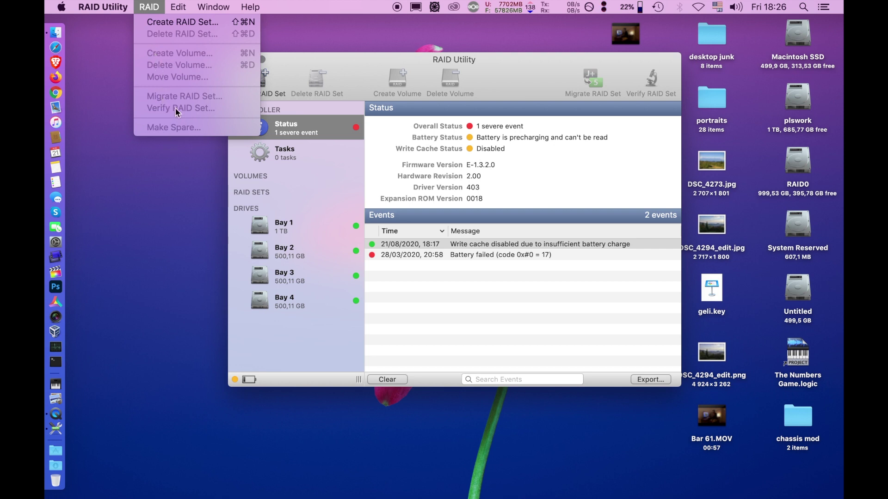
pyautogui.moveTo(173, 131)
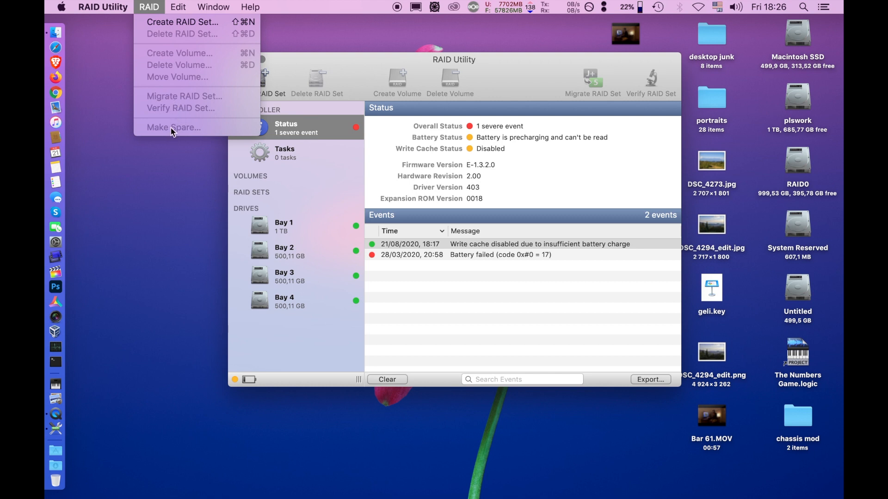
pyautogui.moveTo(185, 134)
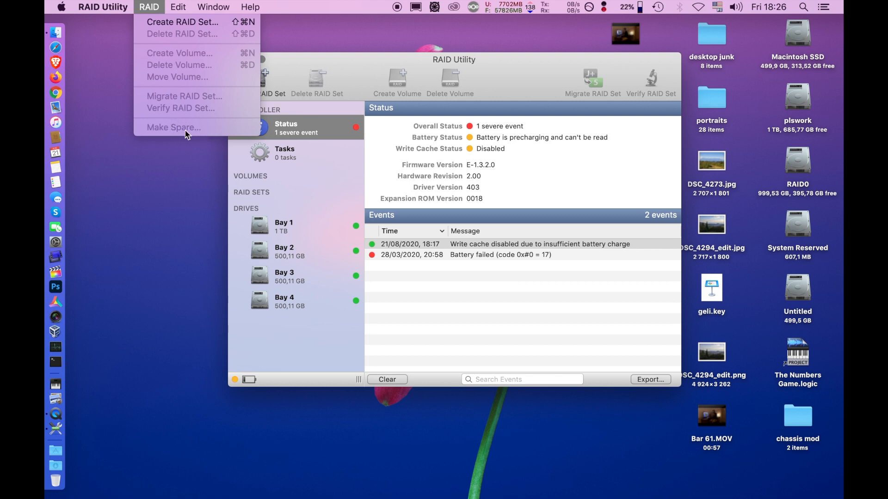
pyautogui.click(178, 7)
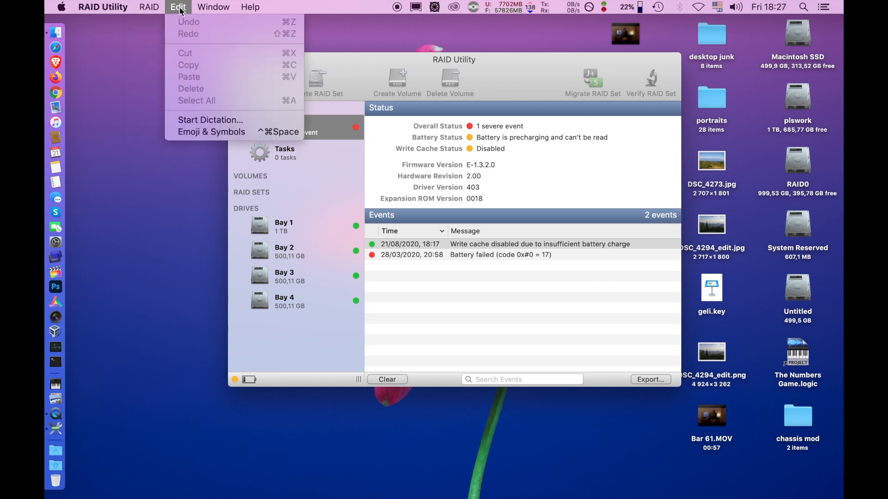
pyautogui.moveTo(182, 56)
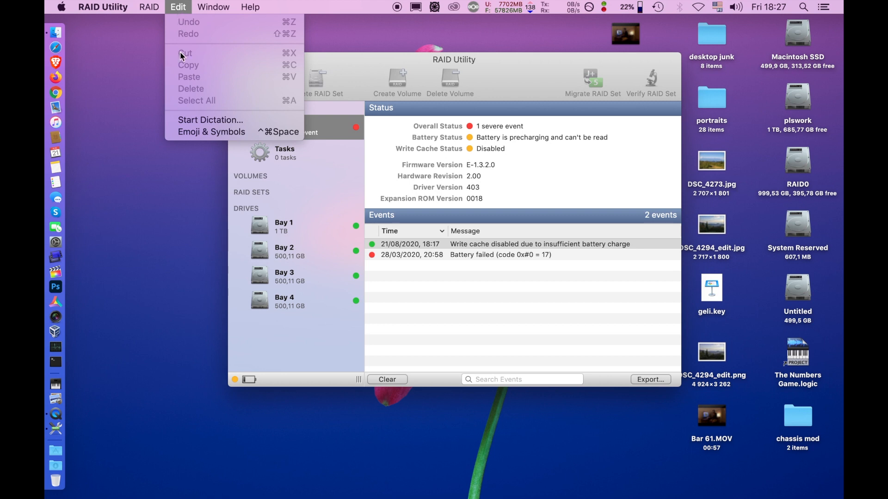
pyautogui.click(213, 7)
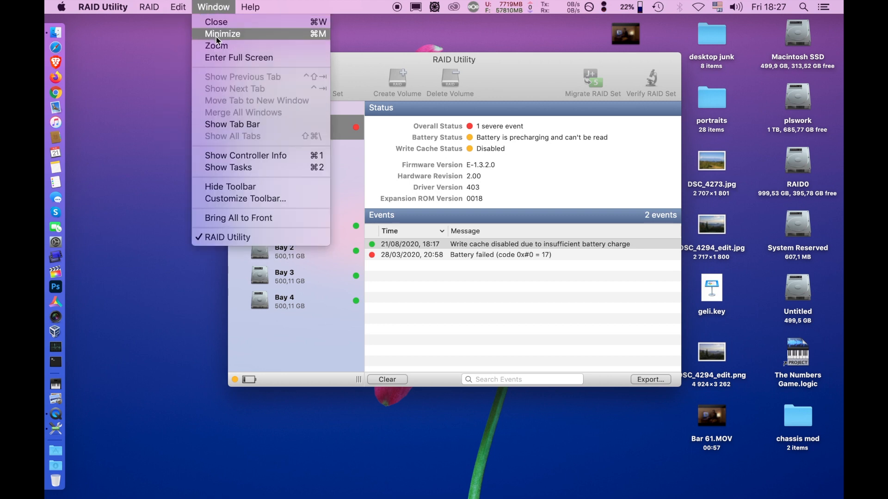
pyautogui.moveTo(238, 57)
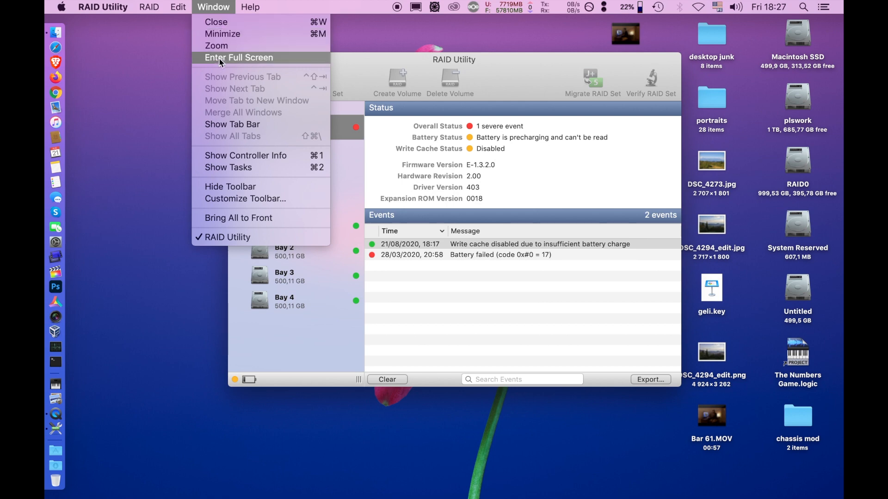
pyautogui.click(238, 57)
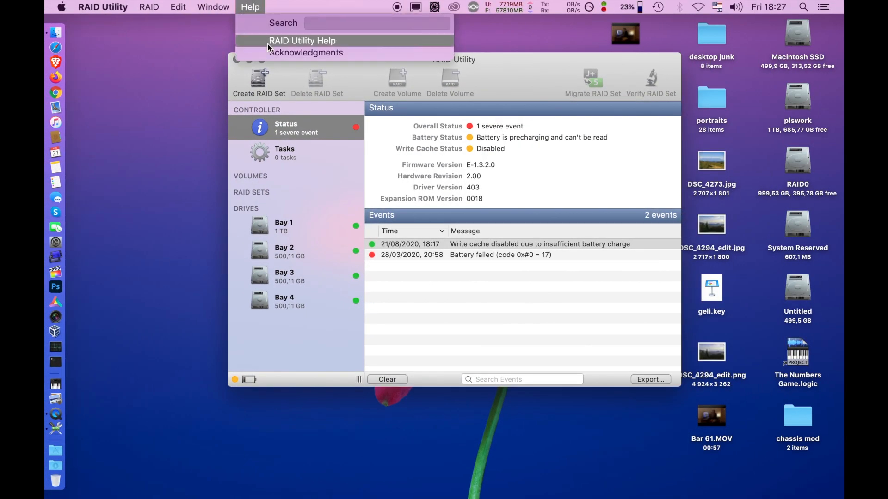
pyautogui.click(300, 41)
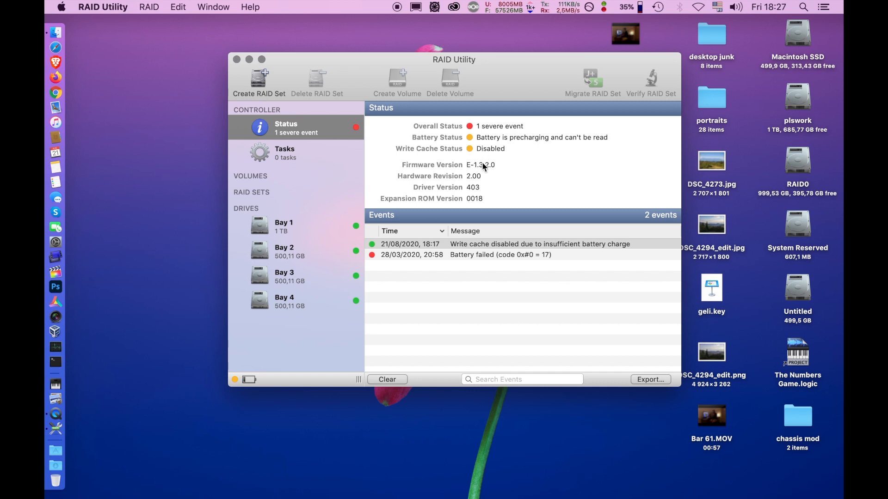
pyautogui.moveTo(750, 189)
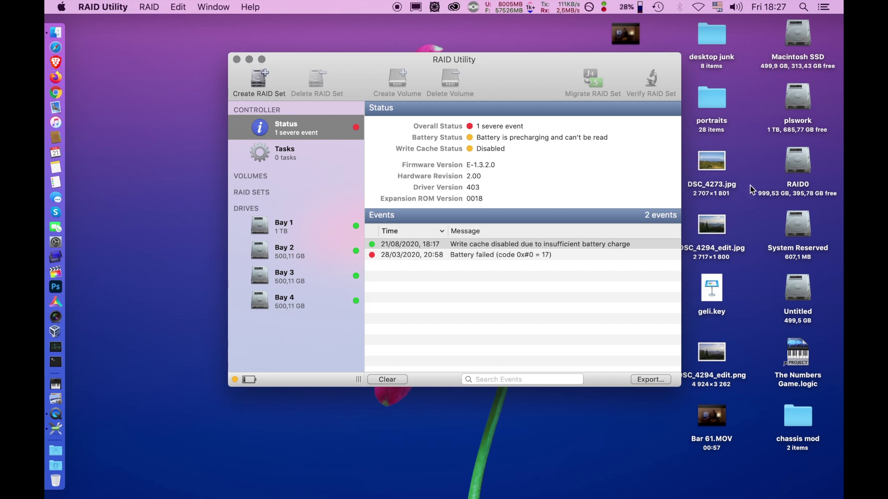
pyautogui.moveTo(818, 176)
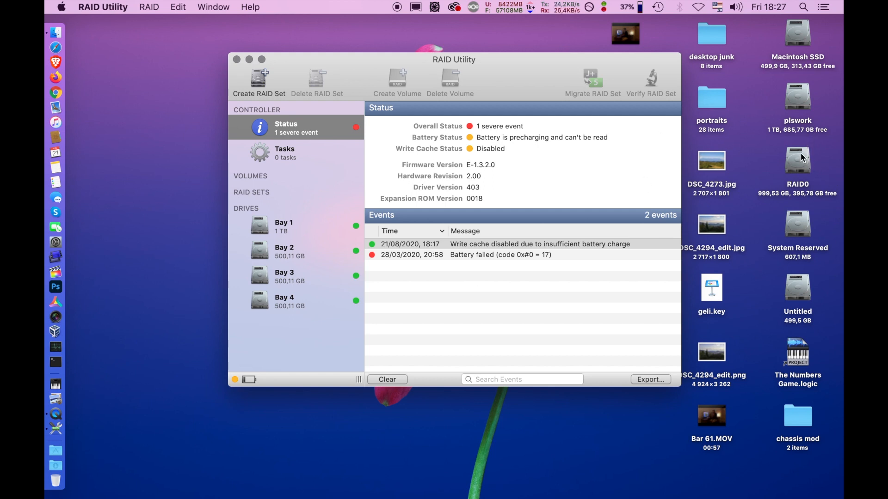
pyautogui.moveTo(303, 290)
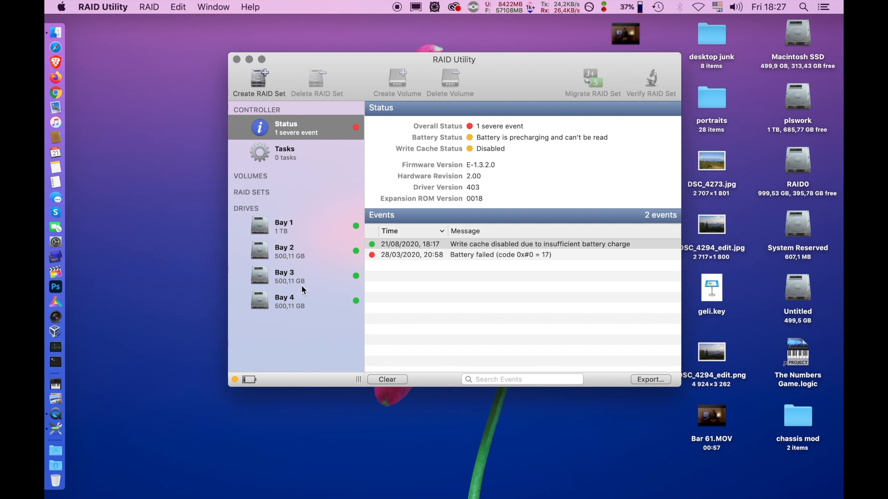
pyautogui.moveTo(310, 266)
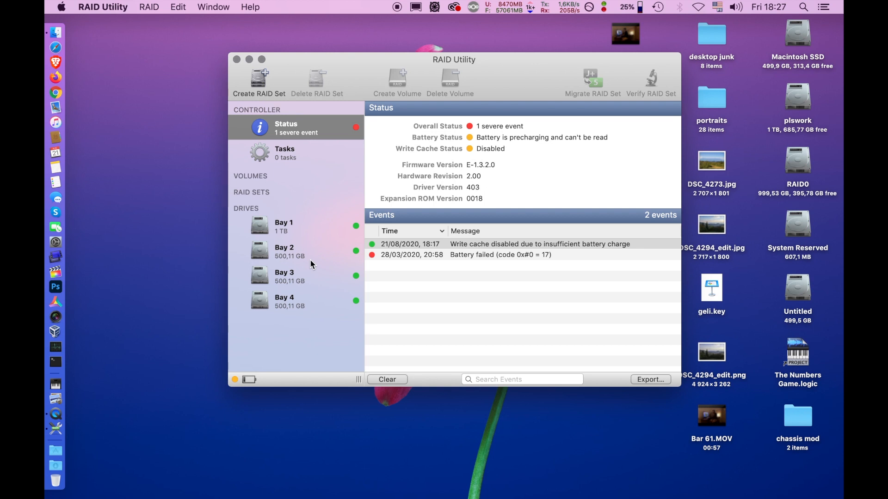
pyautogui.moveTo(329, 230)
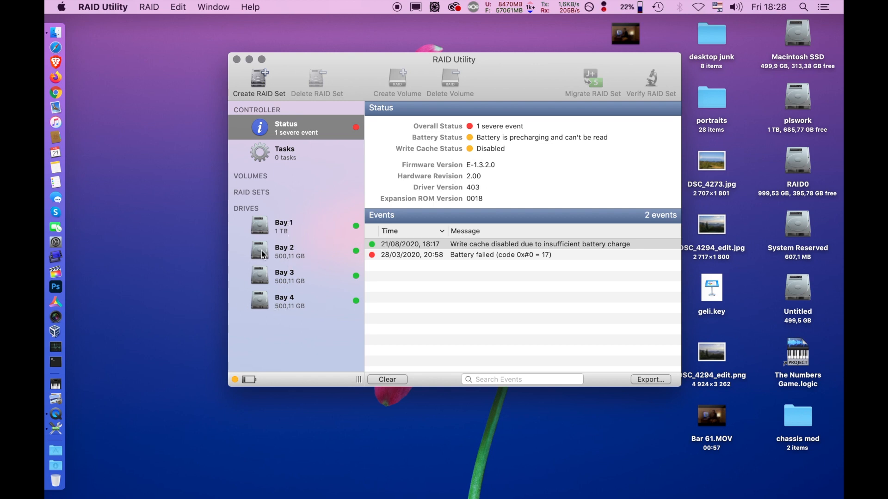
pyautogui.moveTo(318, 296)
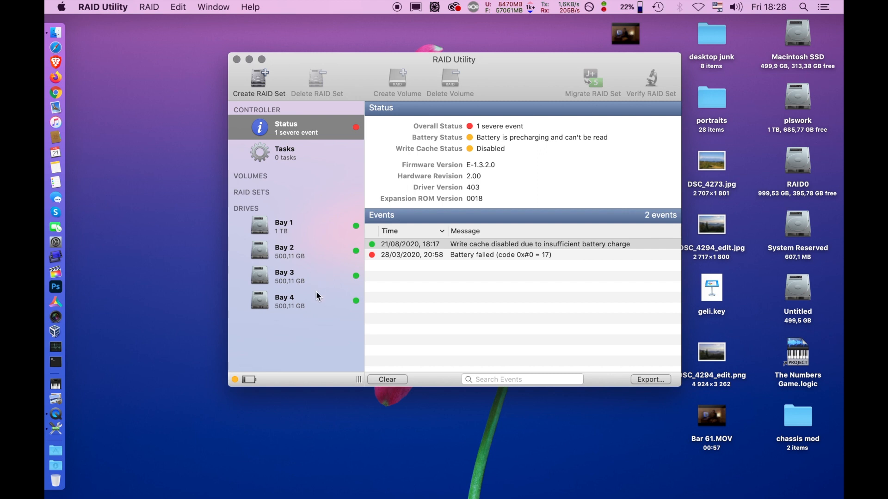
pyautogui.moveTo(346, 252)
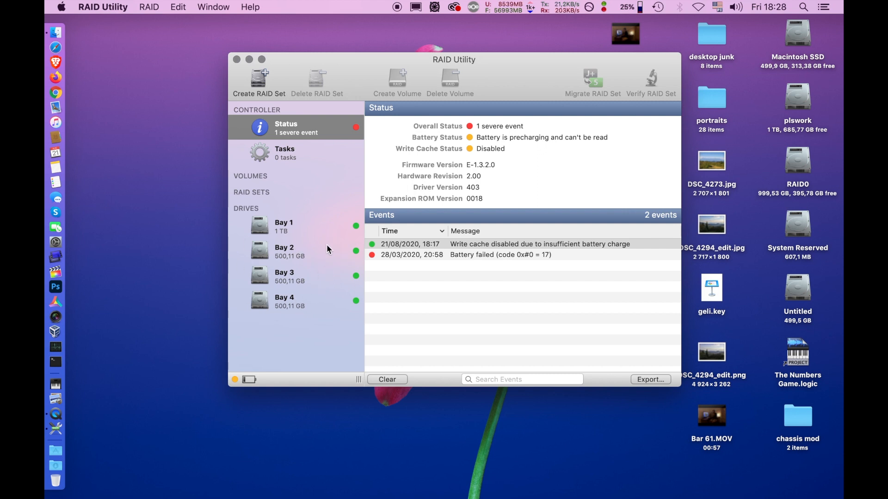
# - Show Bay 1's 1 TB WDC WD10EURX JBOD drive details
pyautogui.click(293, 225)
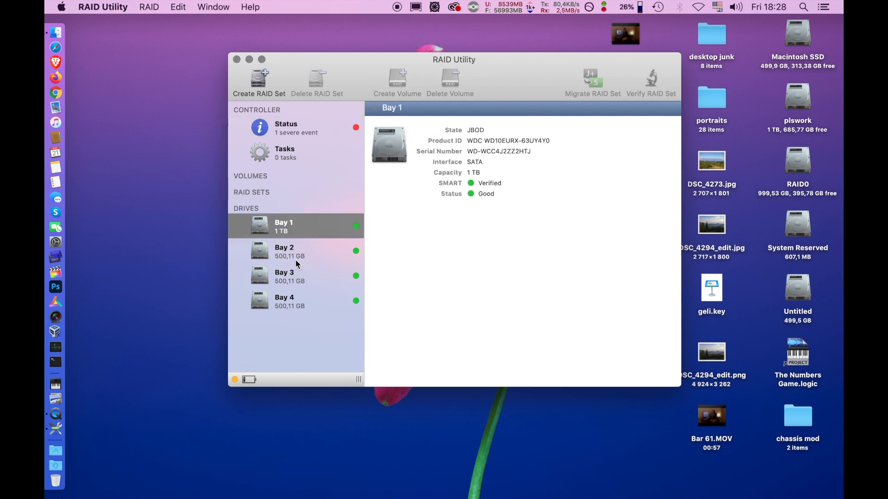
pyautogui.moveTo(290, 300)
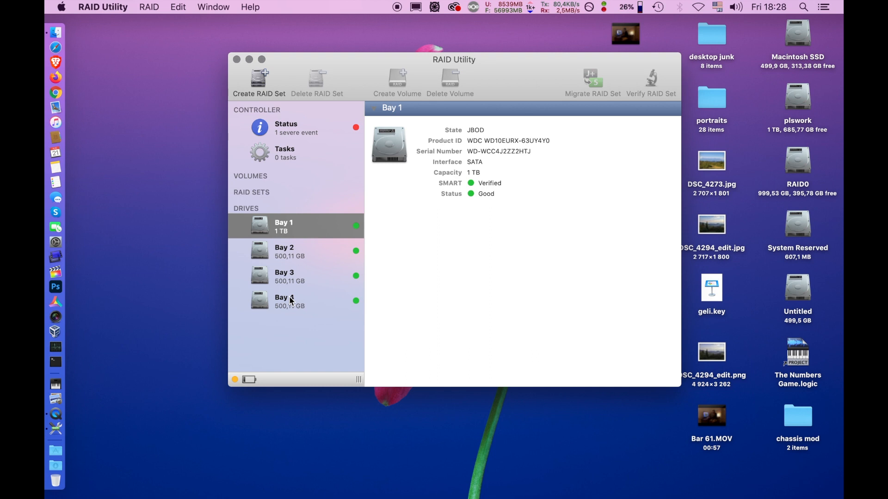
pyautogui.moveTo(809, 296)
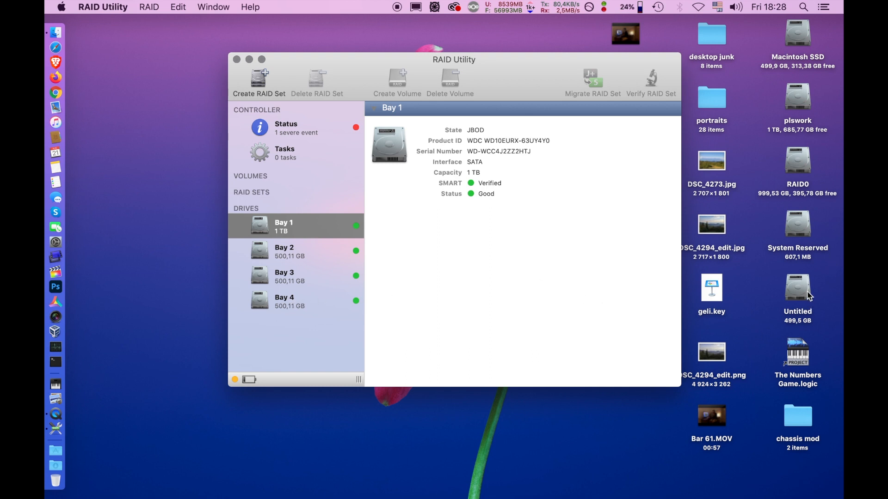
pyautogui.moveTo(331, 290)
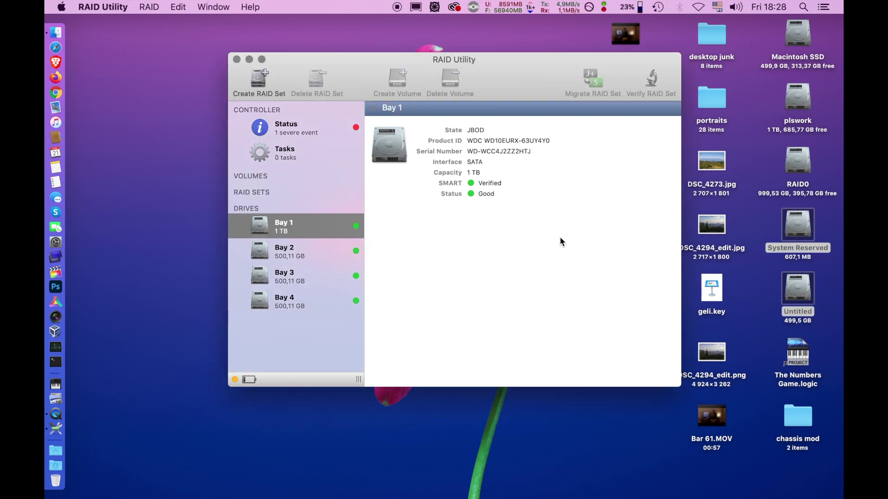
pyautogui.moveTo(541, 248)
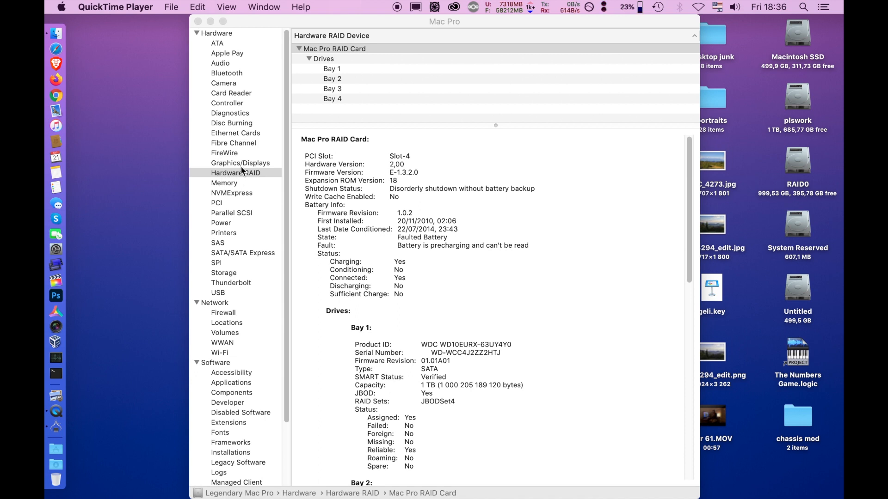
# - Review the Hardware RAID report's Mac Pro RAID Card drives, down to Bays 3 and 4
pyautogui.click(236, 173)
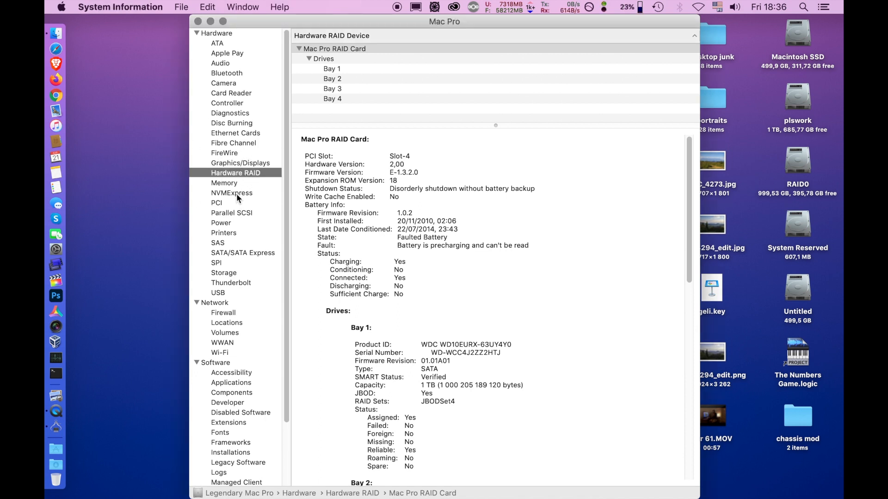
pyautogui.moveTo(344, 100)
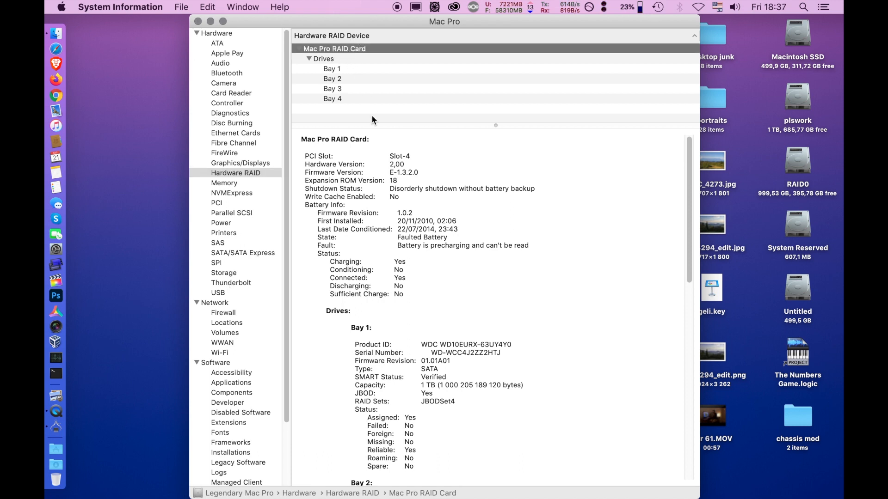
pyautogui.moveTo(481, 246)
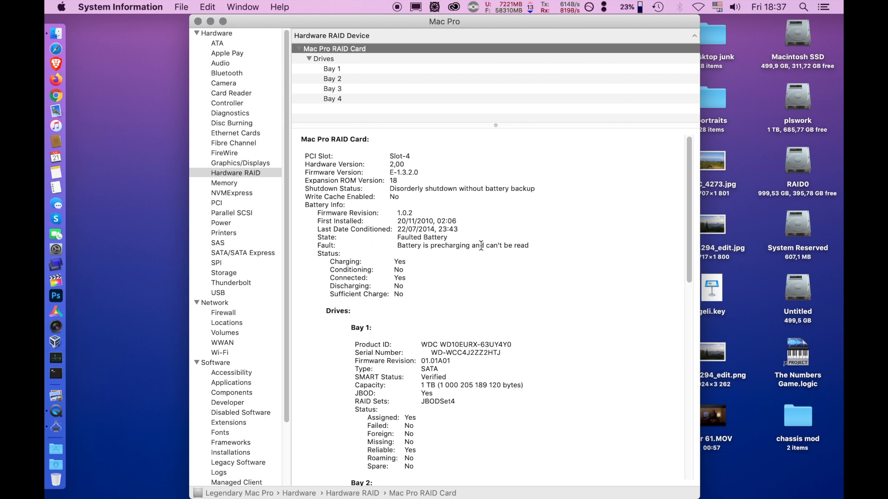
pyautogui.moveTo(372, 234)
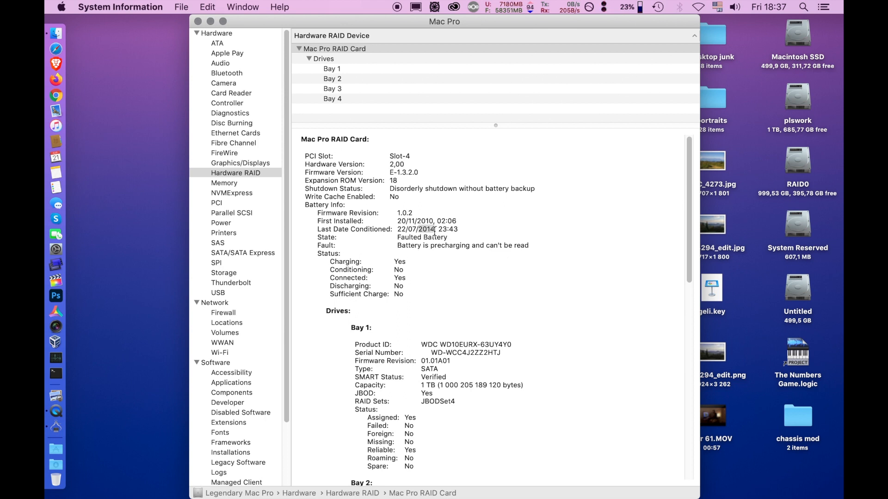
pyautogui.moveTo(449, 238)
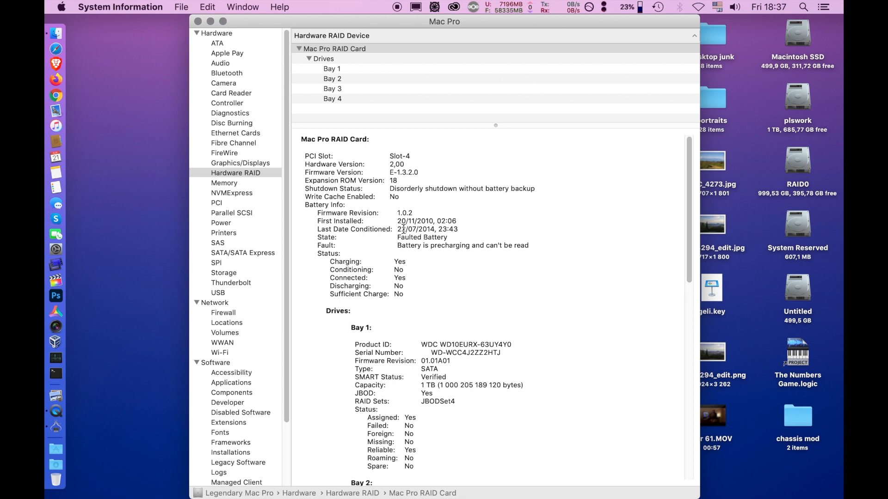
pyautogui.moveTo(433, 252)
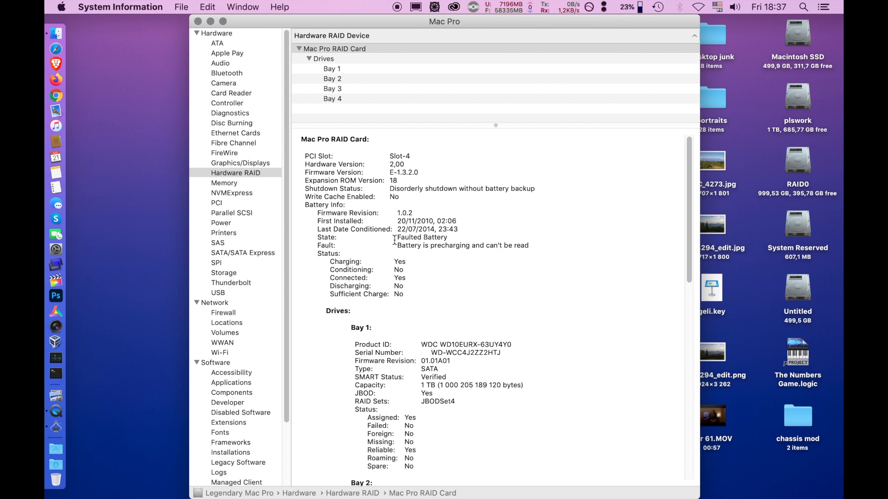
pyautogui.moveTo(428, 253)
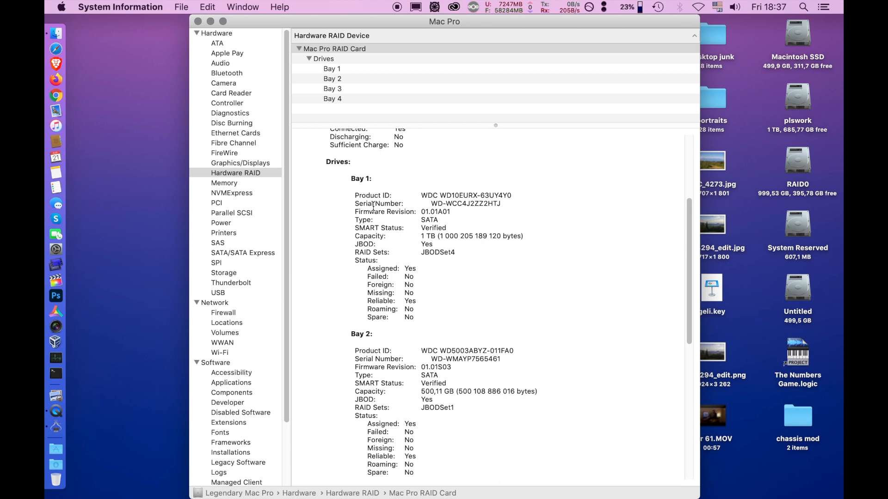
pyautogui.scroll(-3)
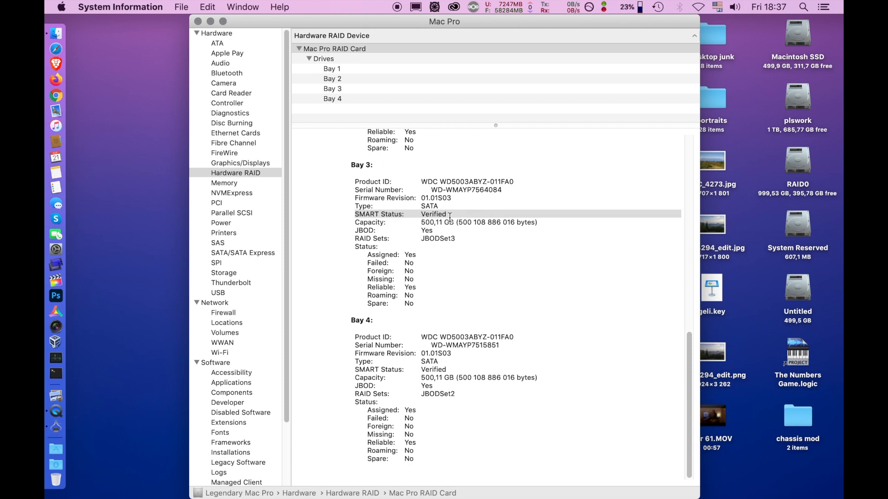
pyautogui.moveTo(298, 340)
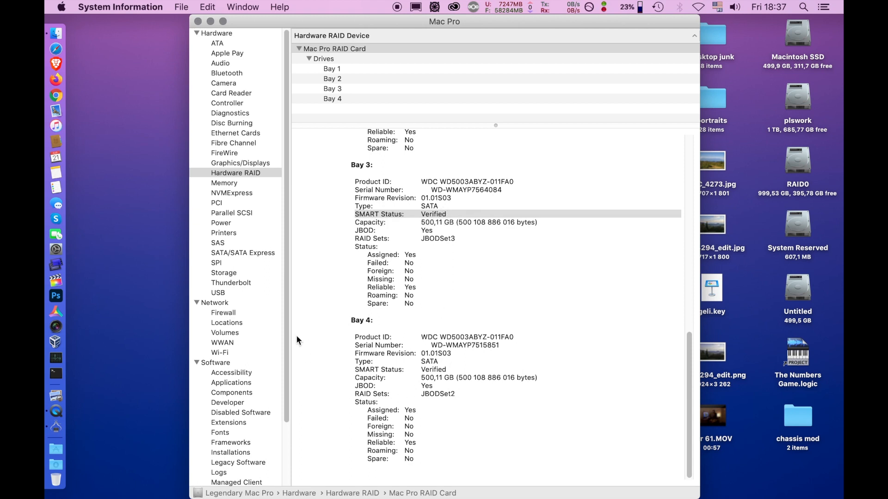
# - Review the SATA tree's Intel ICH10 AHCI controllers and the HL-DT-ST DVD-RW drive
pyautogui.click(243, 252)
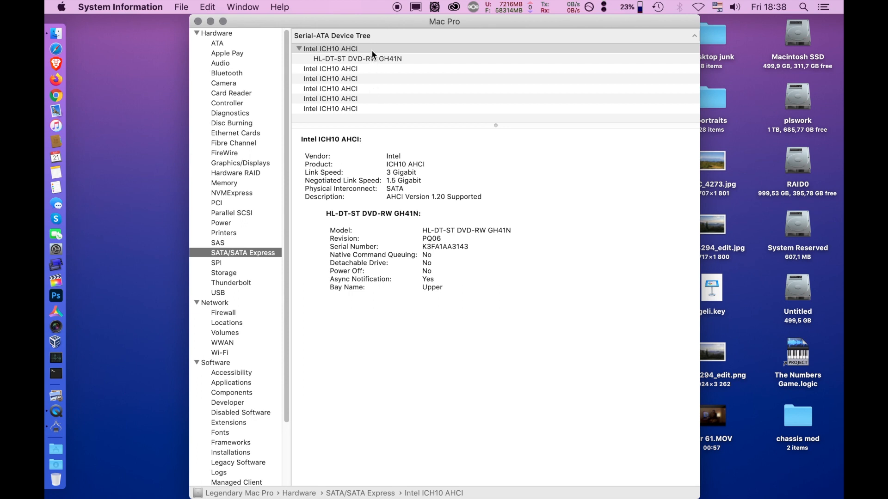
pyautogui.moveTo(344, 79)
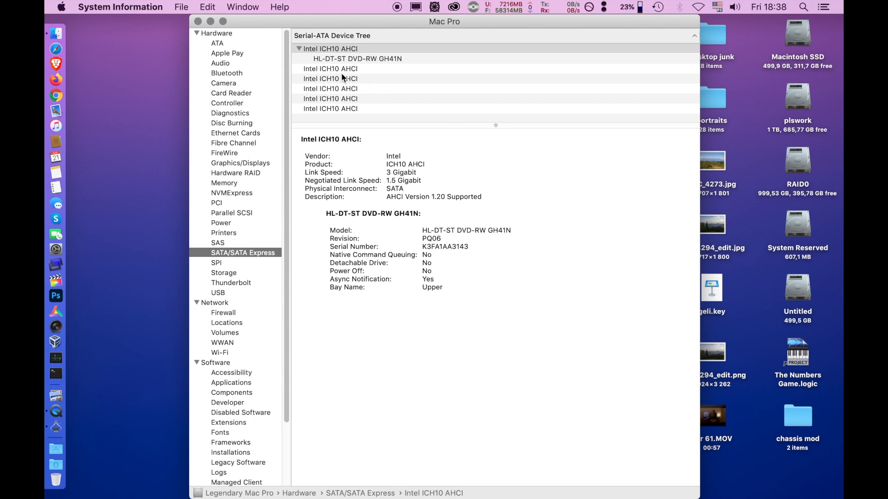
pyautogui.click(339, 89)
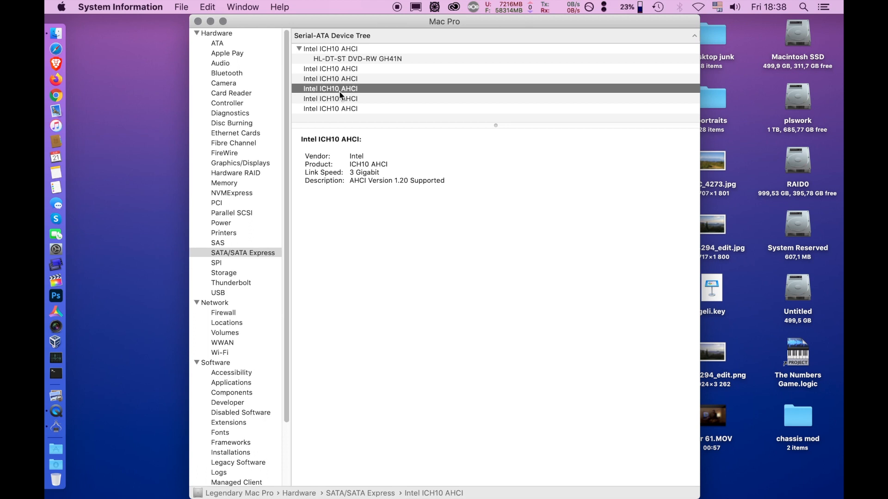
pyautogui.click(331, 108)
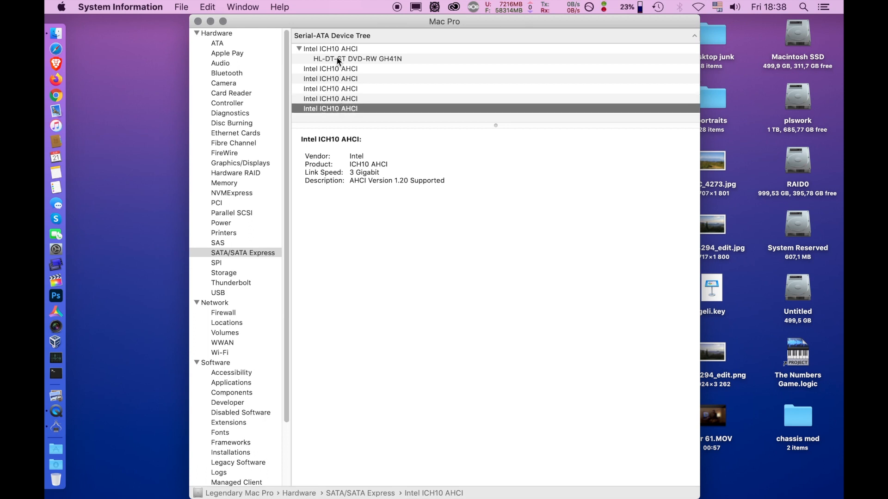
pyautogui.click(338, 58)
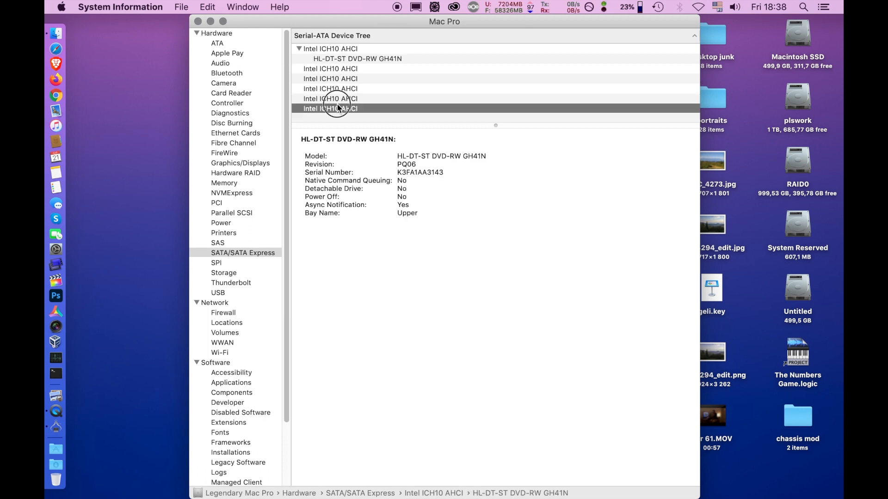
pyautogui.click(339, 69)
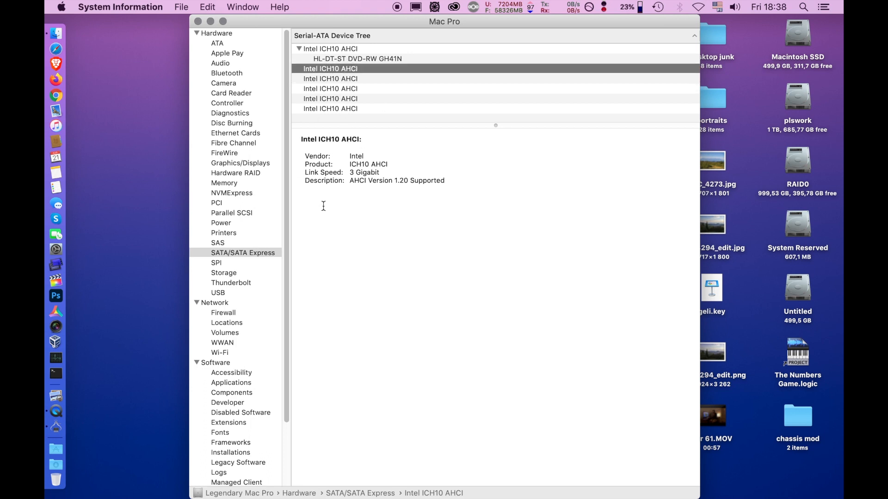
pyautogui.moveTo(372, 96)
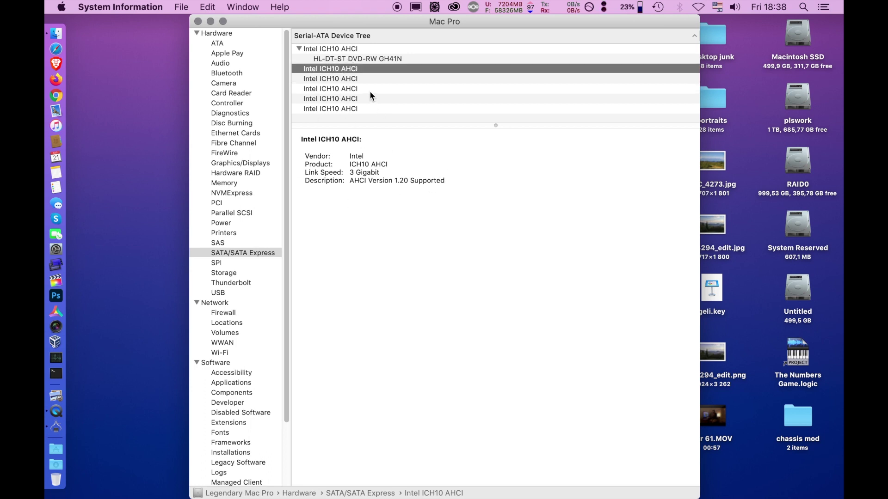
pyautogui.moveTo(372, 83)
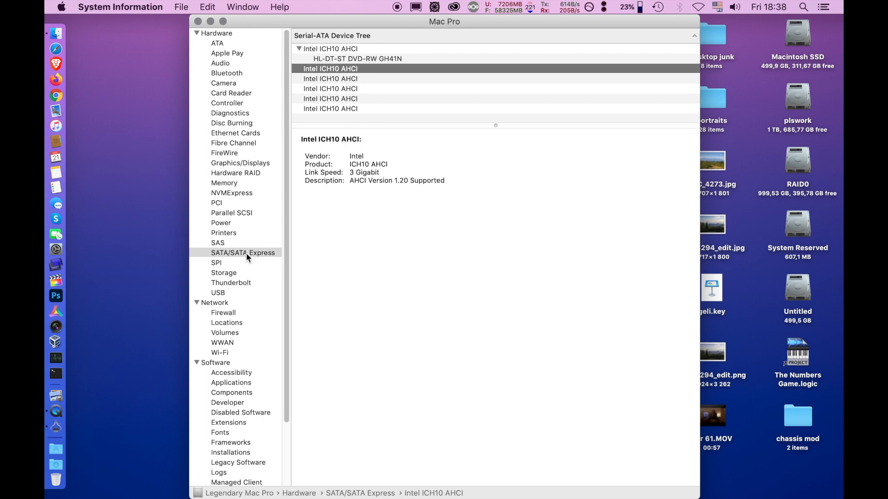
# - Inspect the RAID0 and System Reserved volumes: RAID Card device, SAS protocol, APPLE RAID Card Media
pyautogui.click(224, 273)
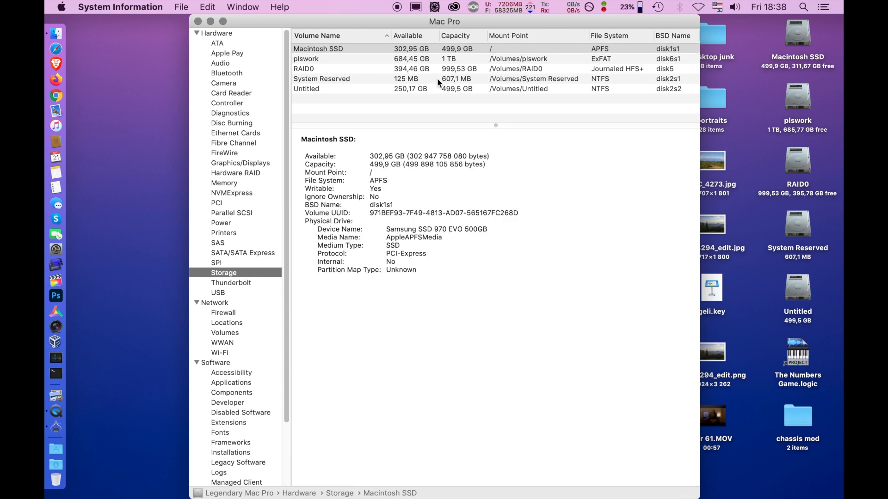
pyautogui.moveTo(382, 86)
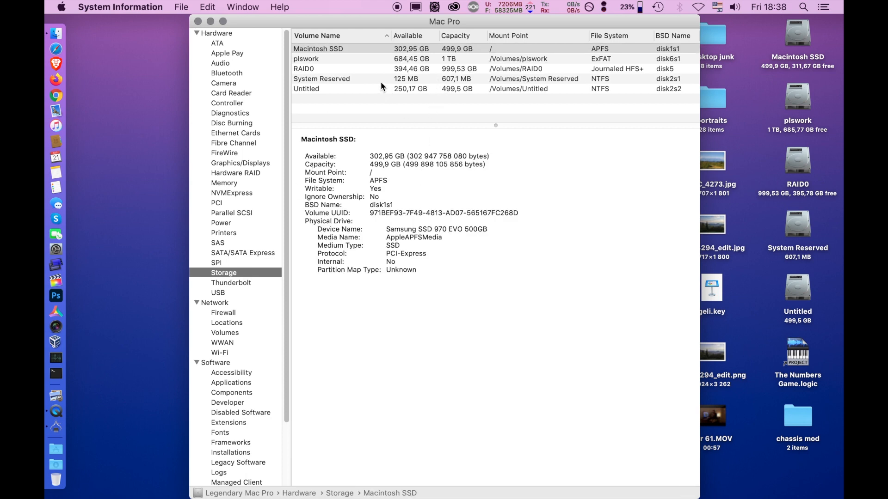
pyautogui.click(322, 68)
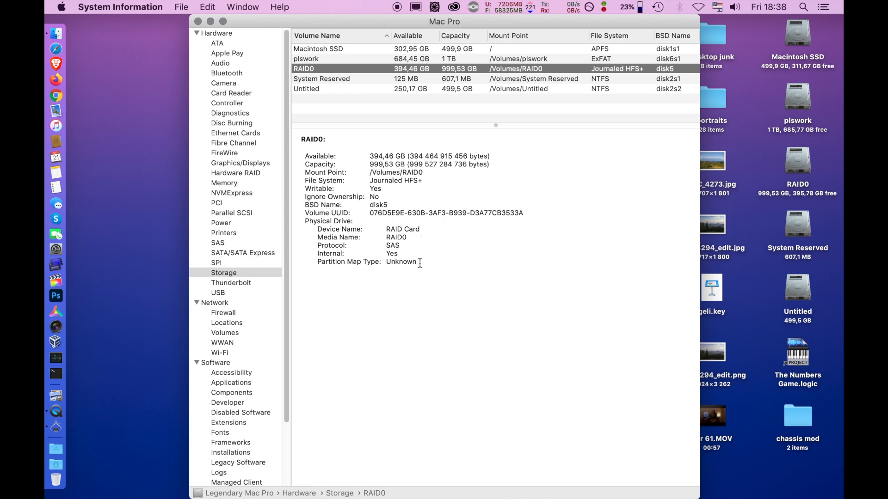
pyautogui.doubleClick(402, 229)
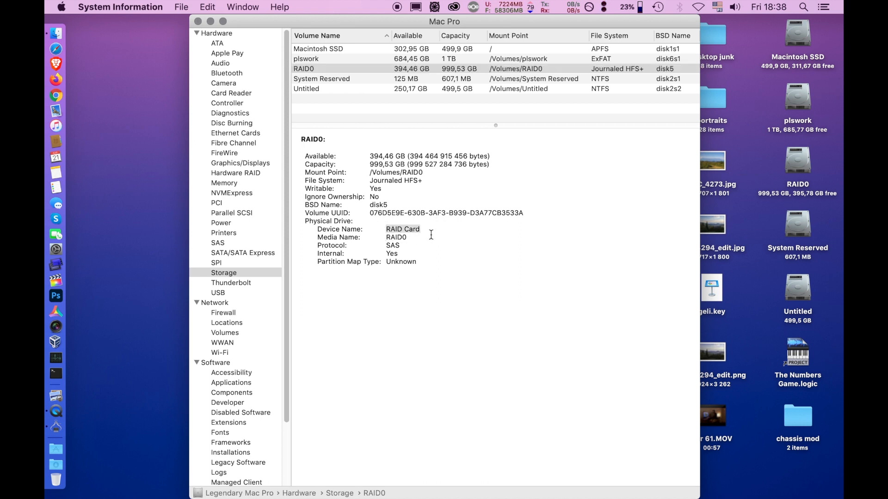
pyautogui.moveTo(406, 88)
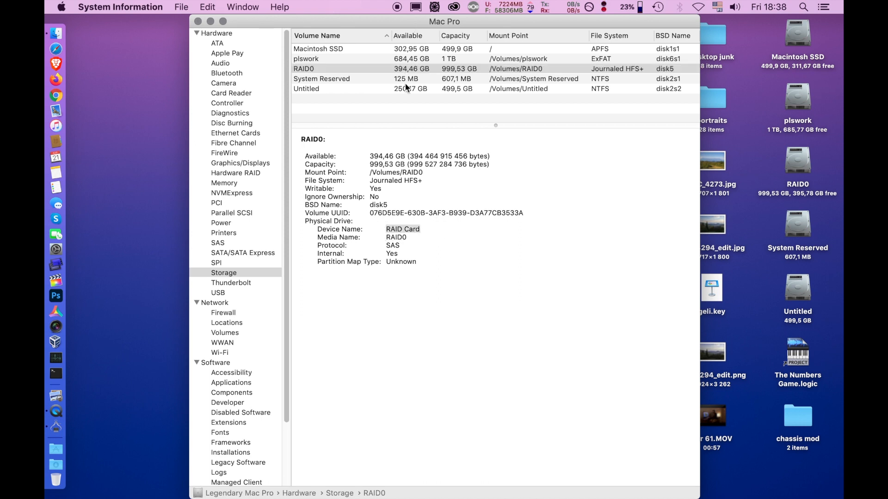
pyautogui.click(321, 78)
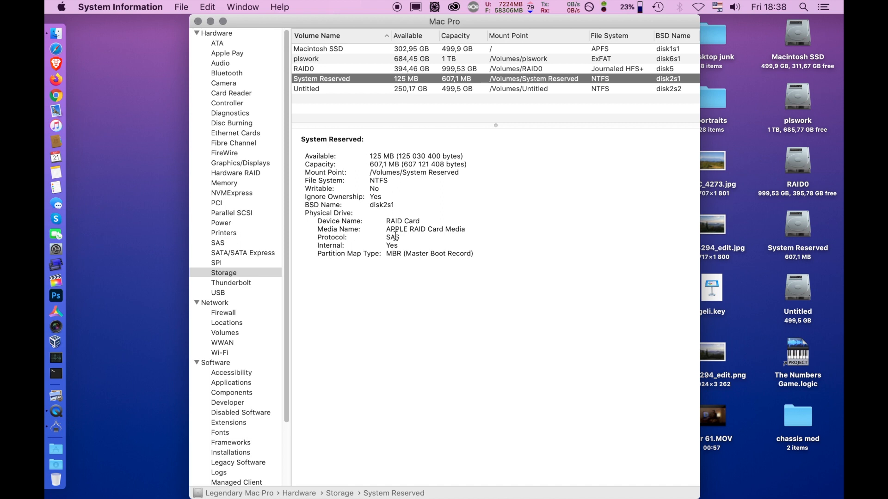
pyautogui.doubleClick(391, 237)
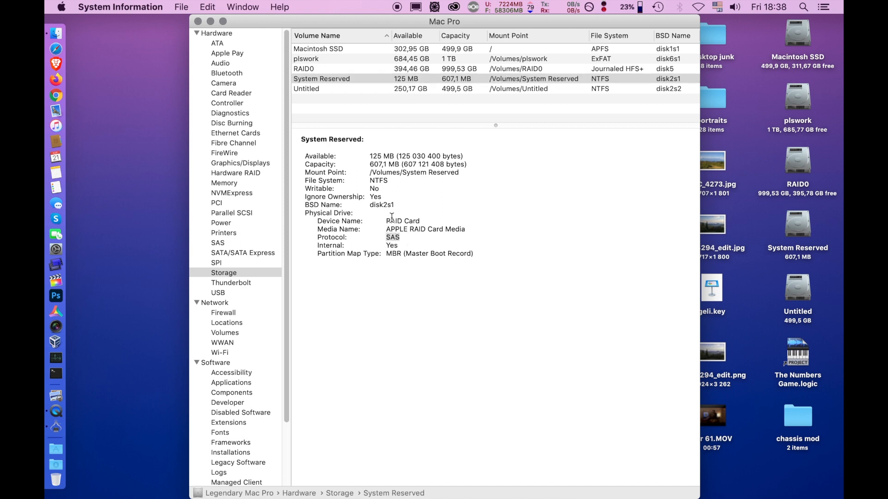
pyautogui.moveTo(462, 230)
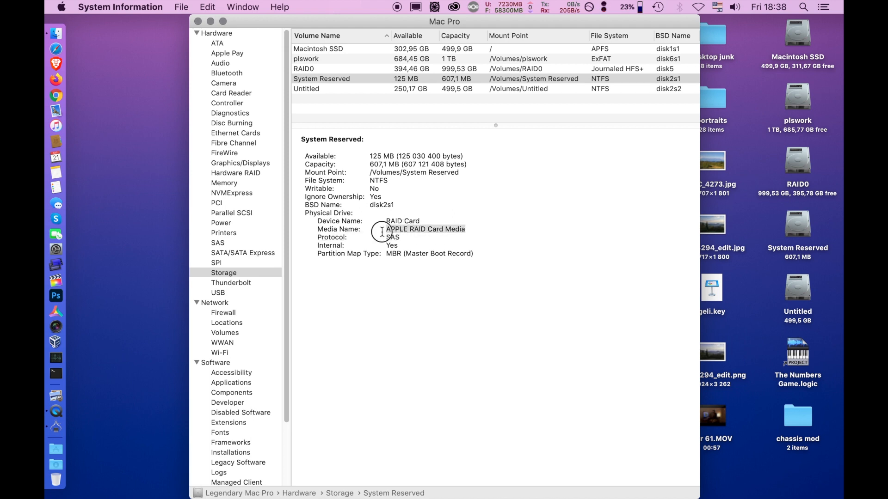
pyautogui.doubleClick(425, 229)
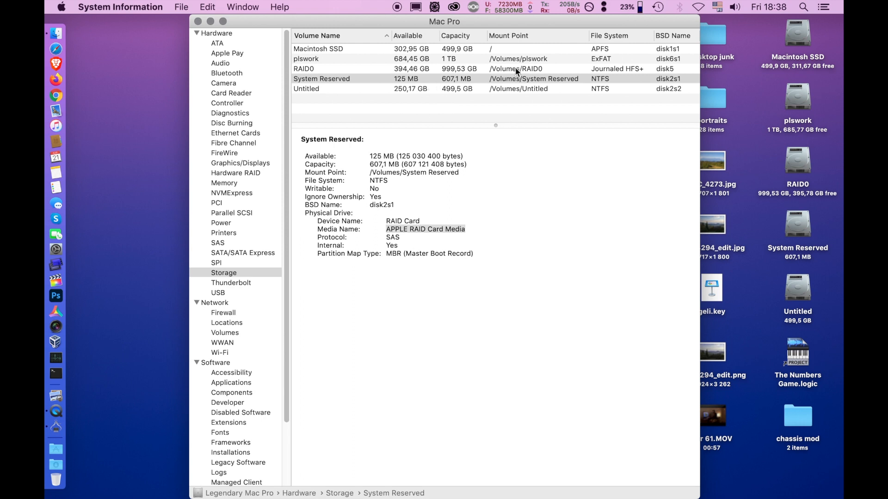
pyautogui.moveTo(311, 122)
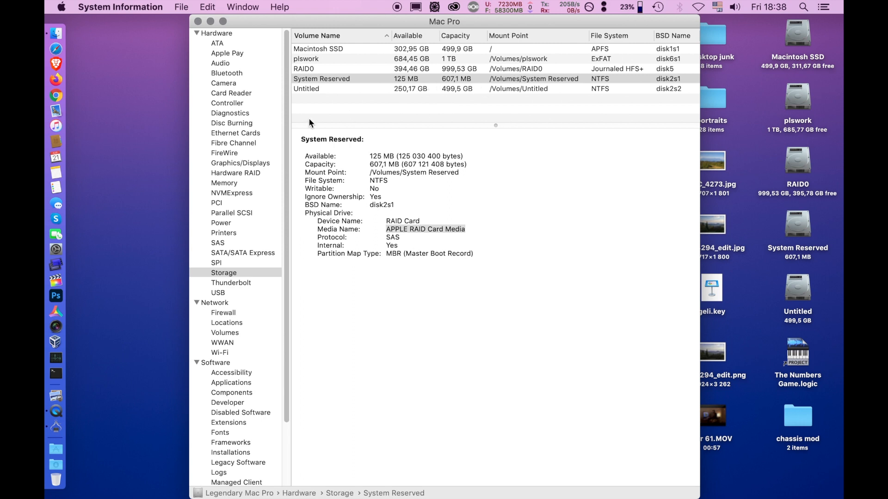
# - Review the Thunderbolt, USB 3.1 Bus, NVMExpress and PCI reports
pyautogui.click(231, 283)
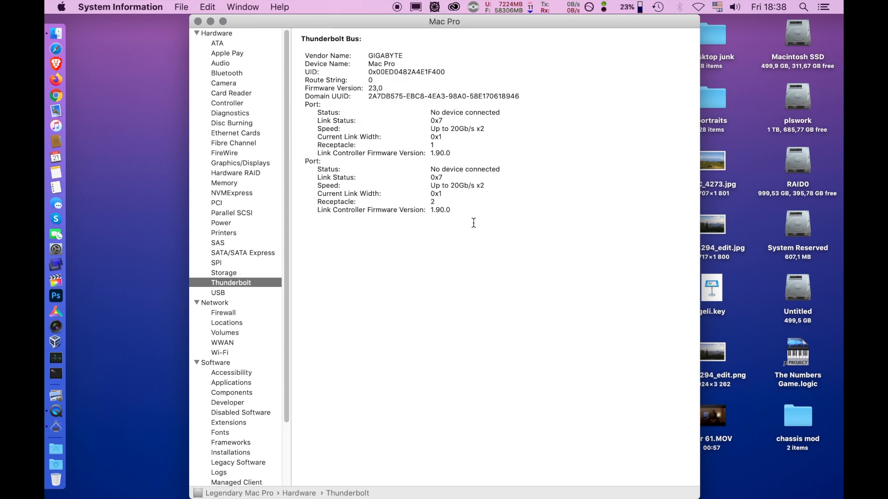
pyautogui.click(217, 292)
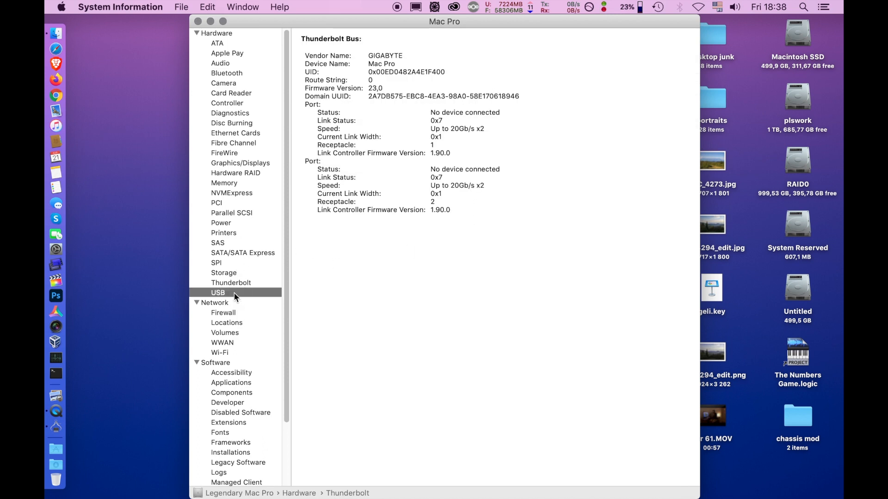
pyautogui.click(218, 293)
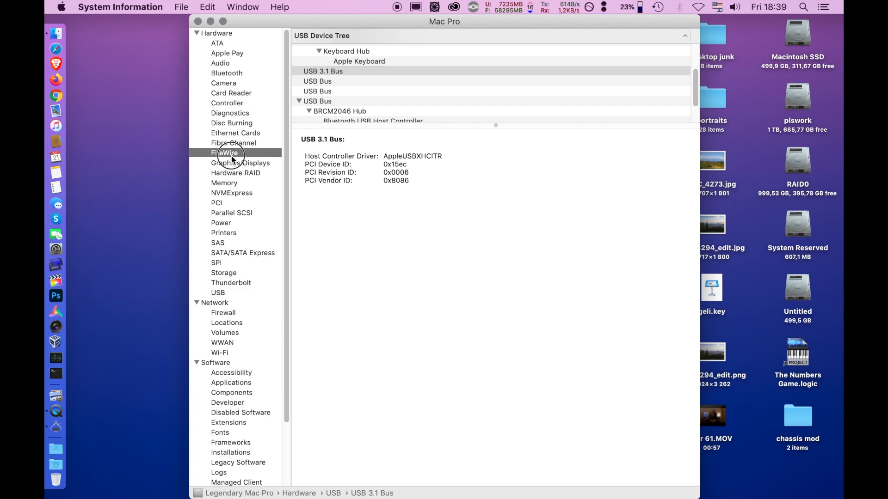
pyautogui.click(232, 193)
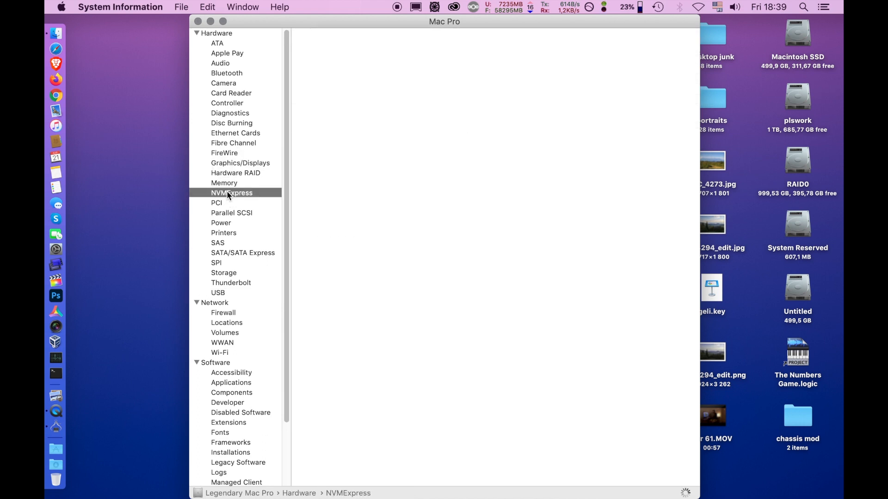
pyautogui.click(231, 193)
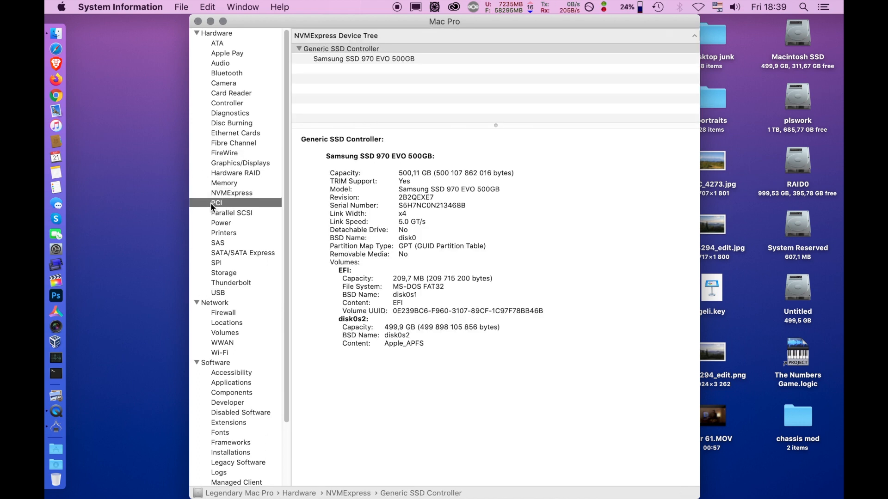
# - Check Parallel SCSI, Power and SPI reports, ending on the USB device tree
pyautogui.click(216, 203)
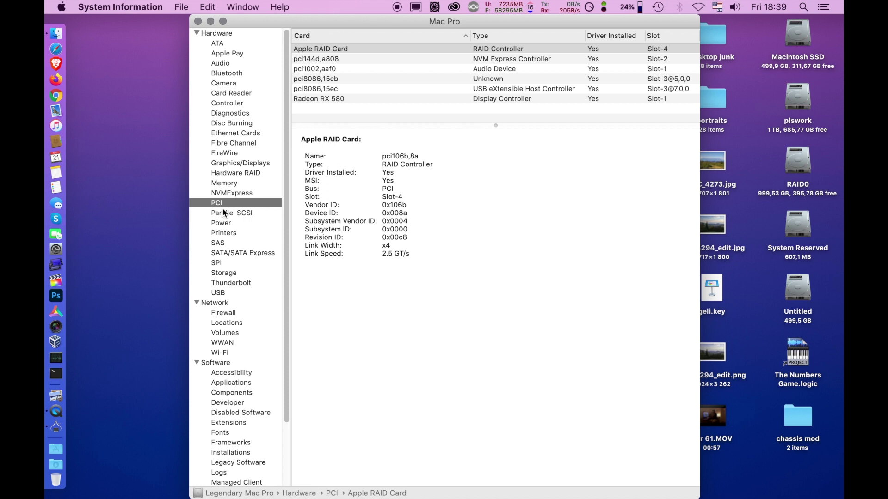
pyautogui.click(231, 213)
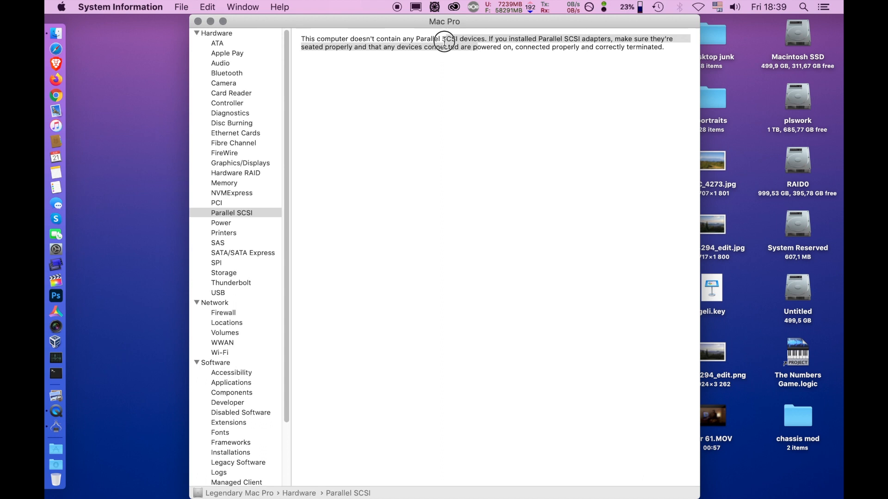
pyautogui.click(221, 223)
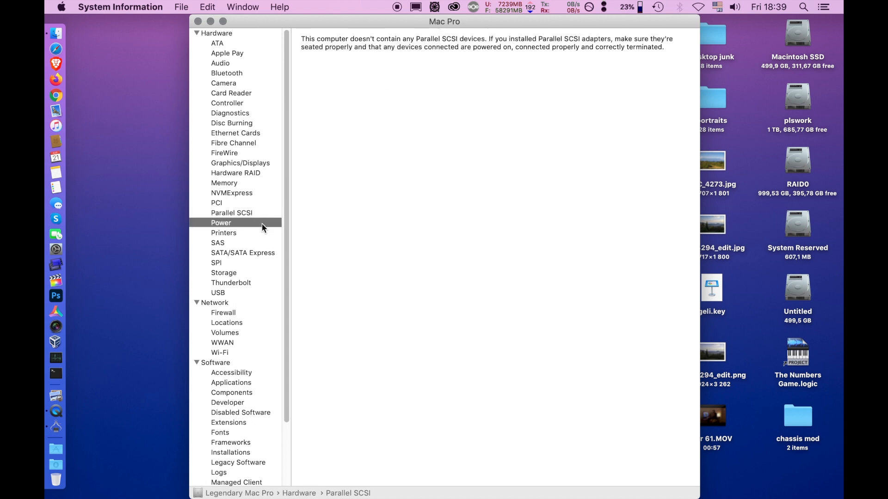
pyautogui.click(215, 262)
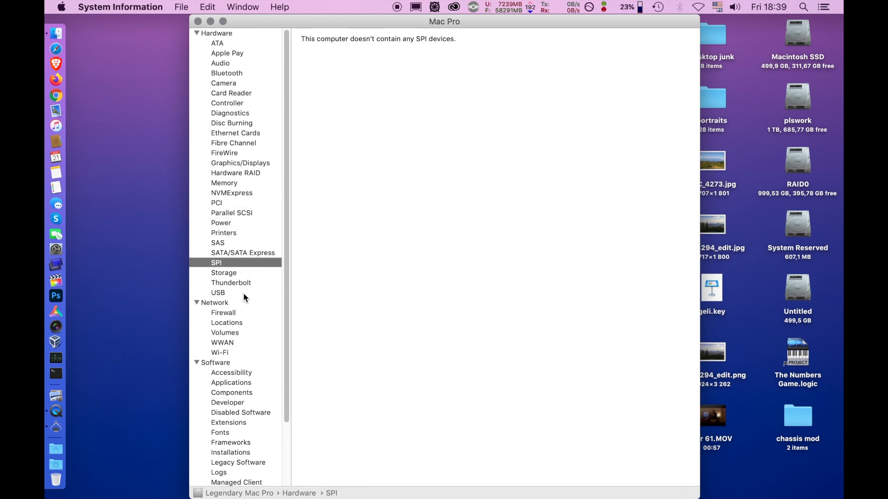
pyautogui.click(218, 293)
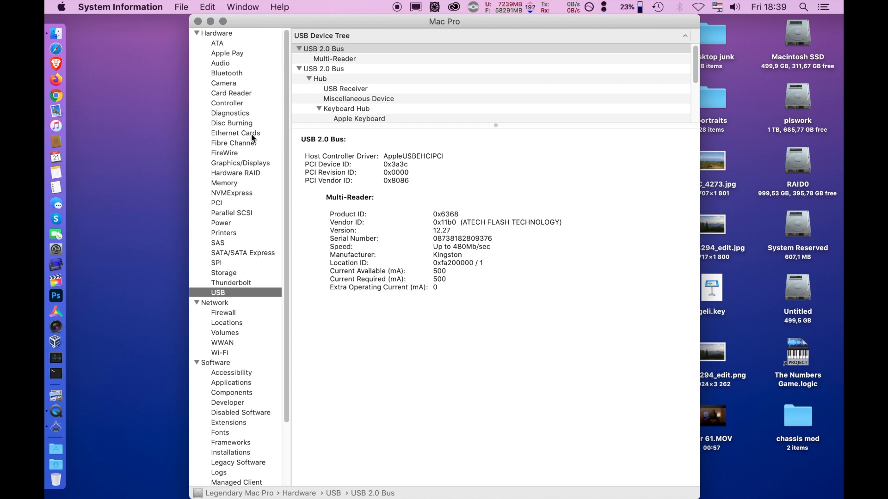
pyautogui.moveTo(414, 268)
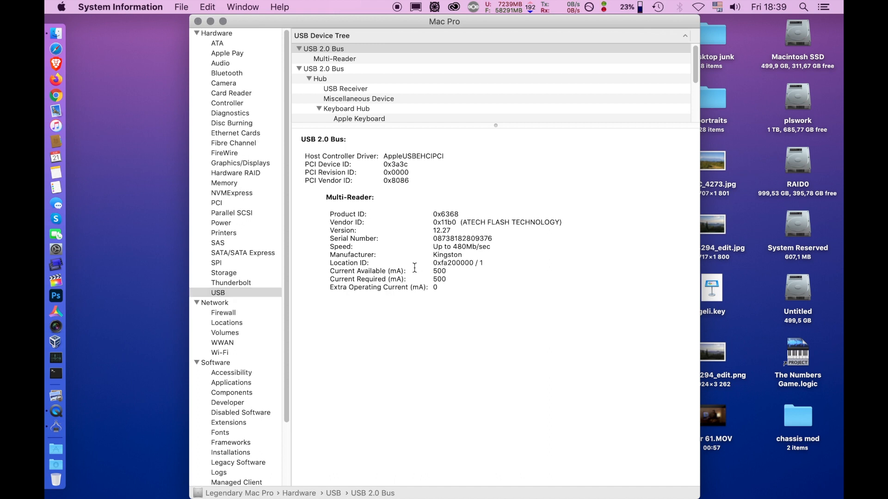